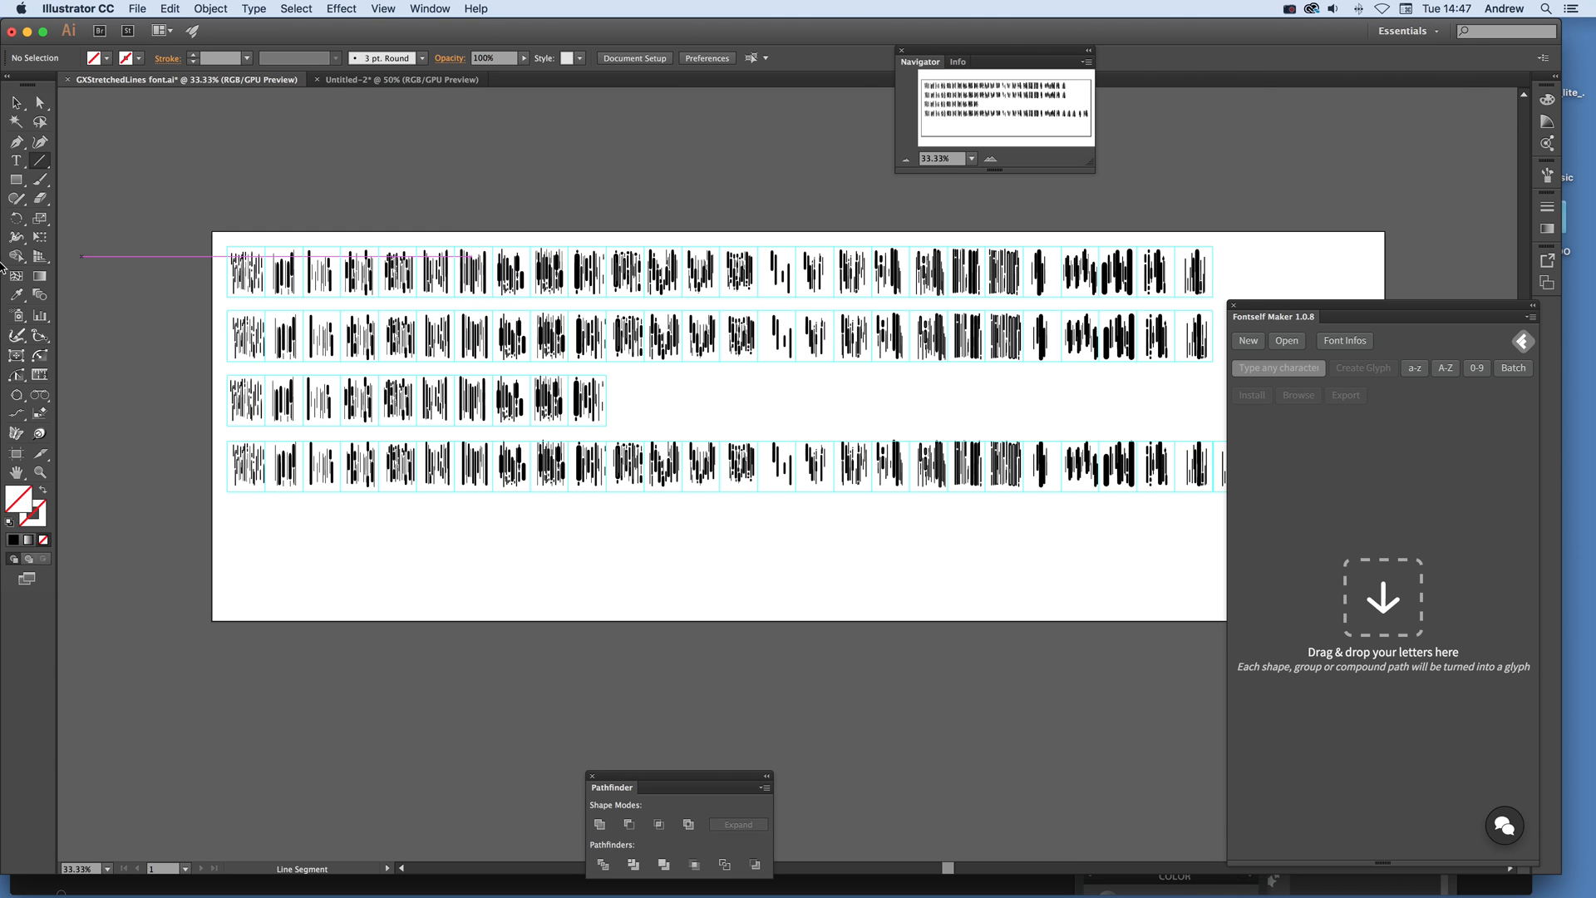
mouse_move(17, 101)
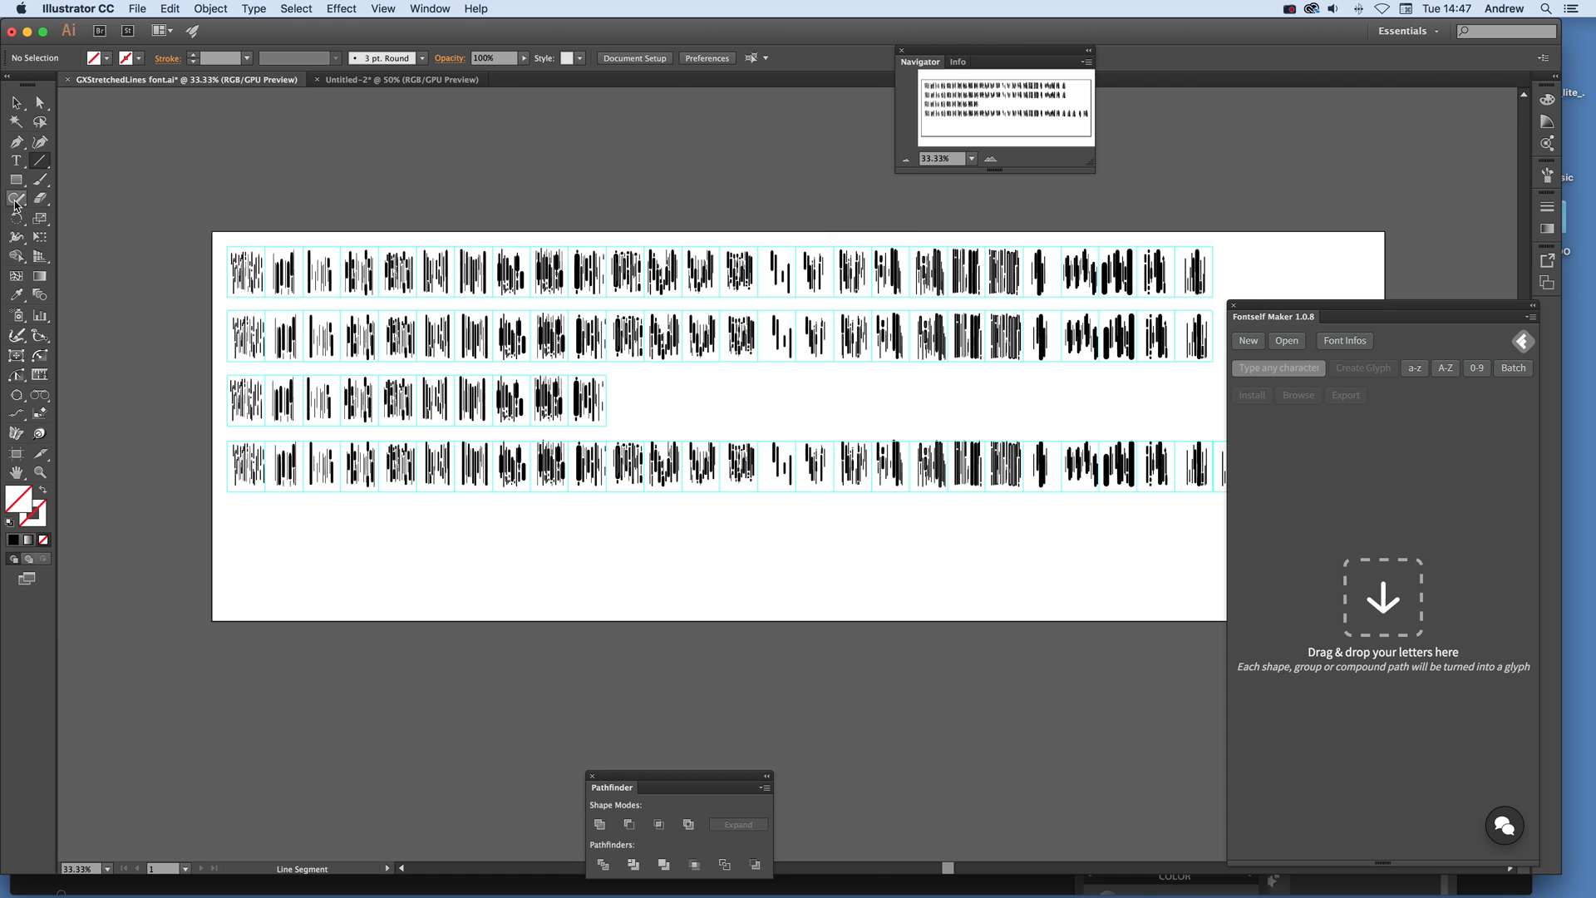
Step: Drag out a small square rectangle below the rows of stretched-line glyphs
left_click_drag(364, 464, 364, 566)
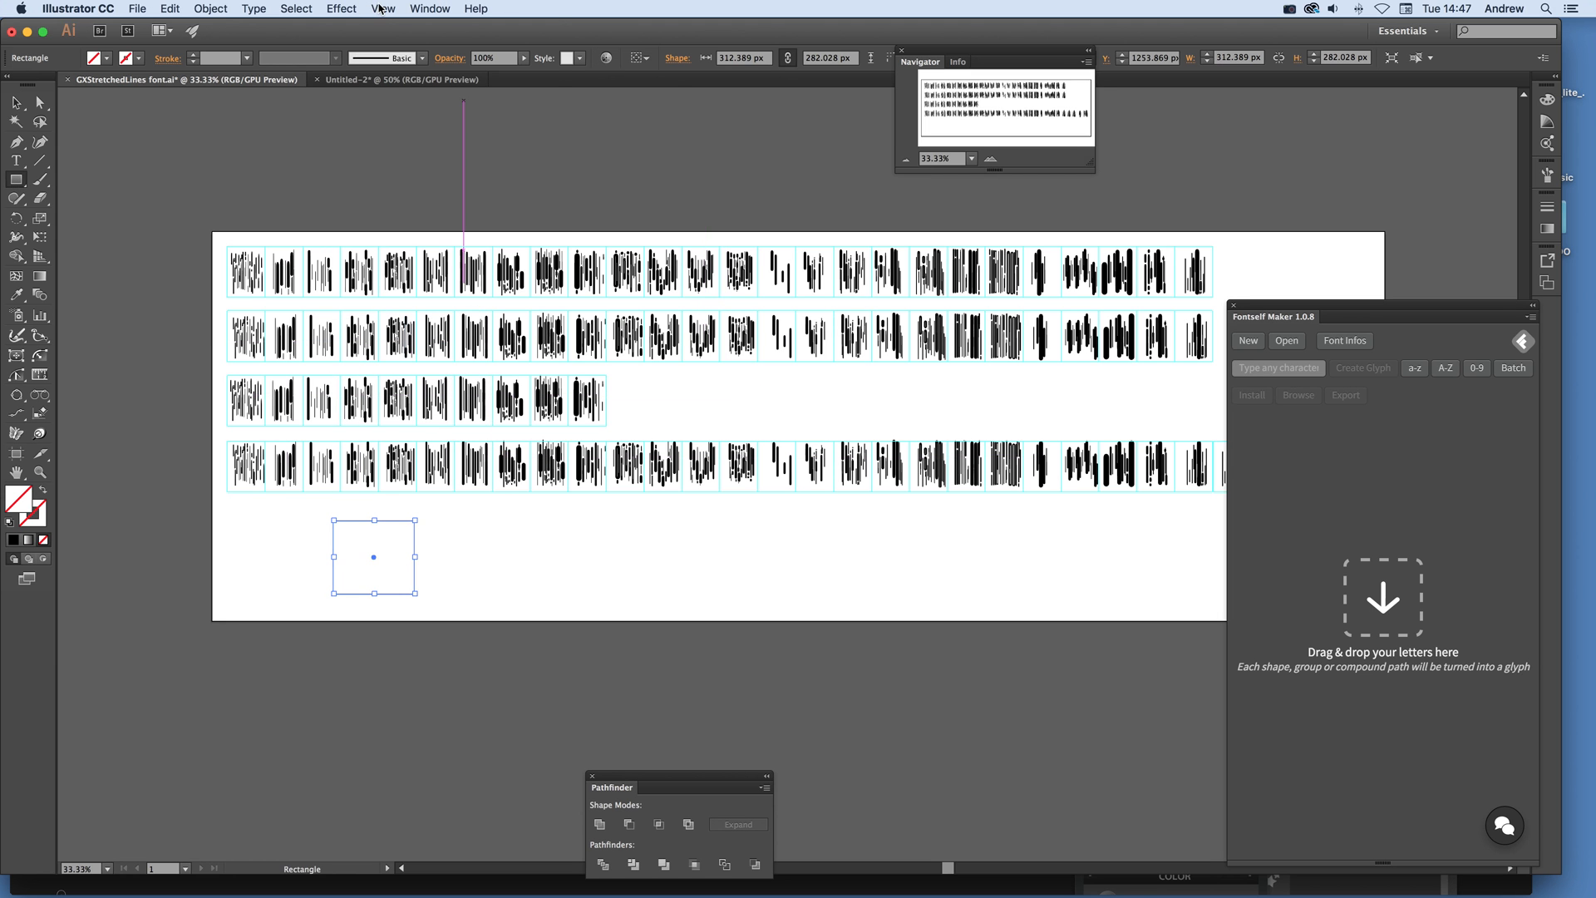
Step: Convert the small square into a guide via View > Guides > Make Guides
left_click(384, 8)
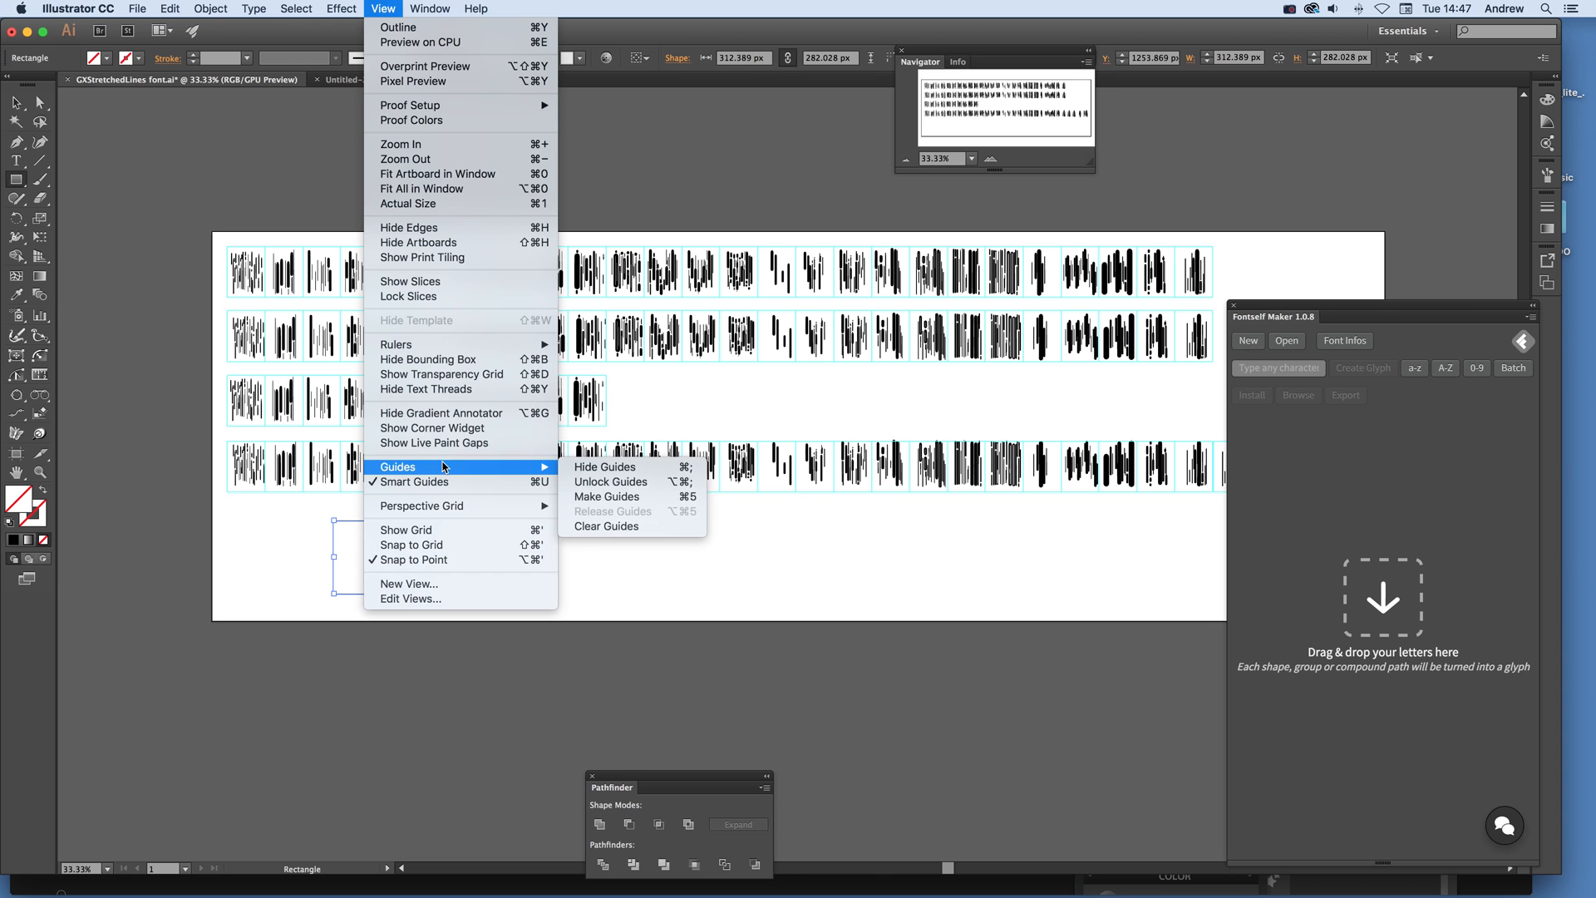
left_click(605, 466)
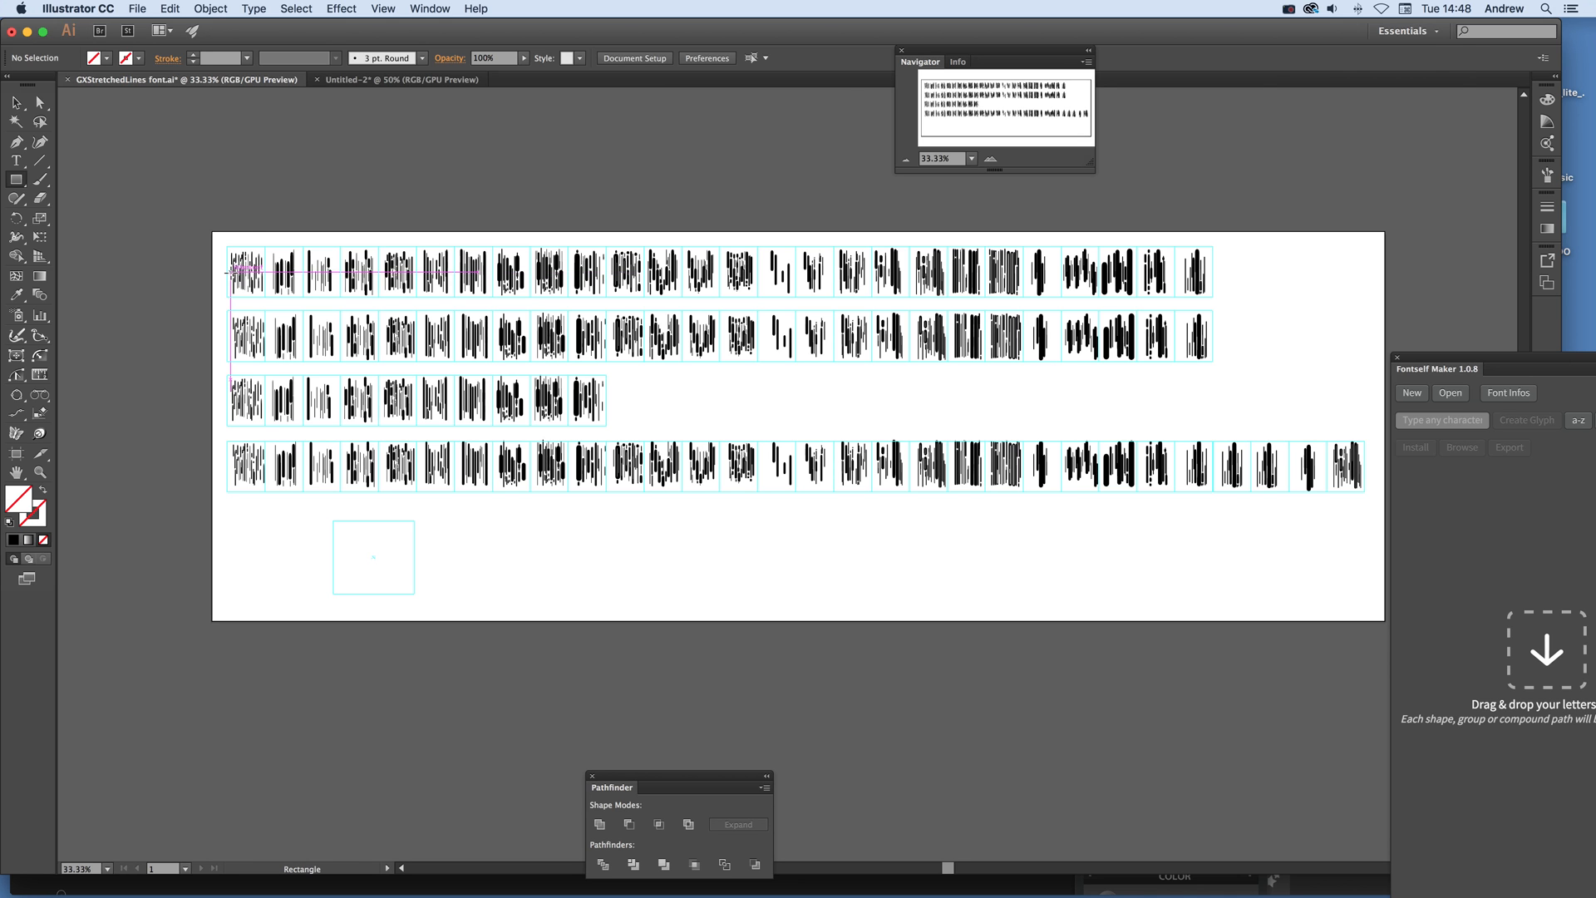
mouse_move(17, 103)
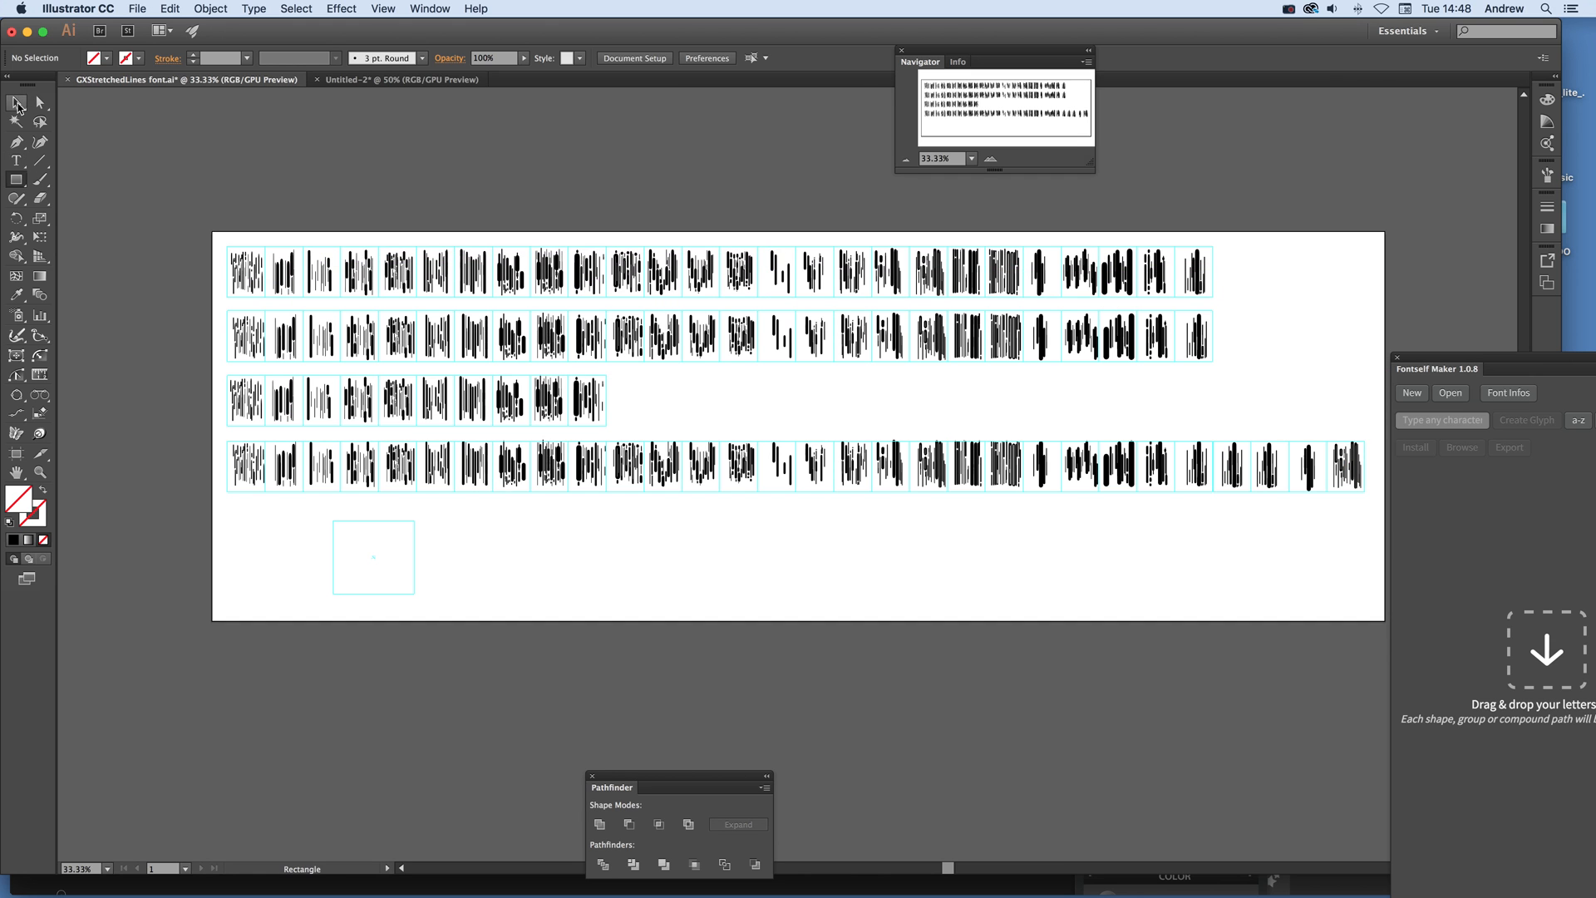
Step: With the Selection tool, select the top row of glyph designs
left_click(246, 272)
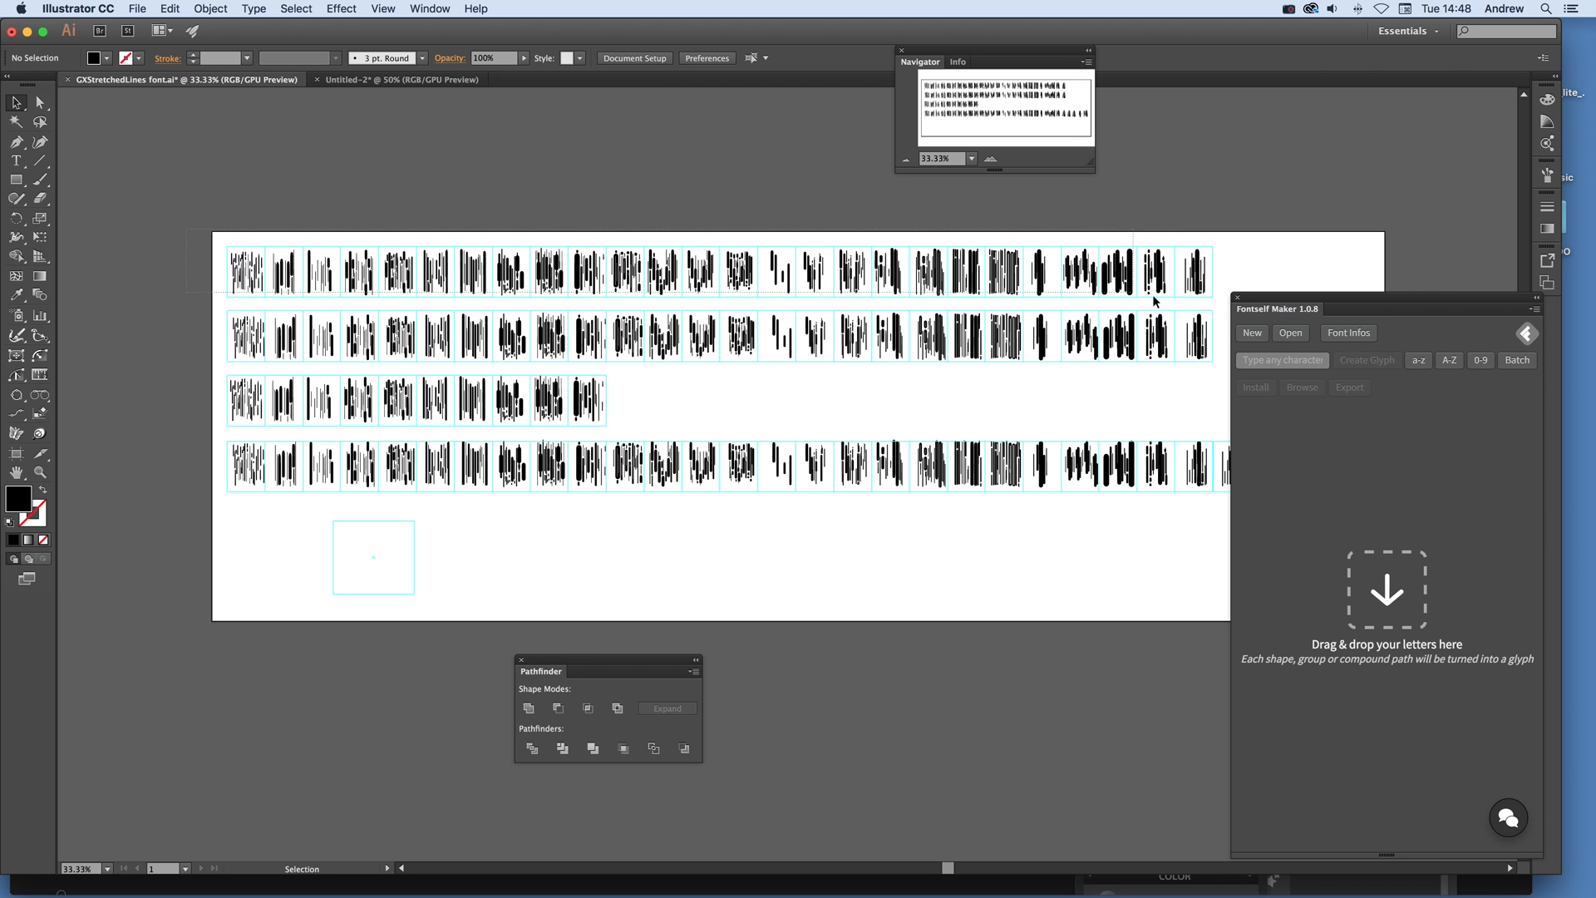
left_click(712, 271)
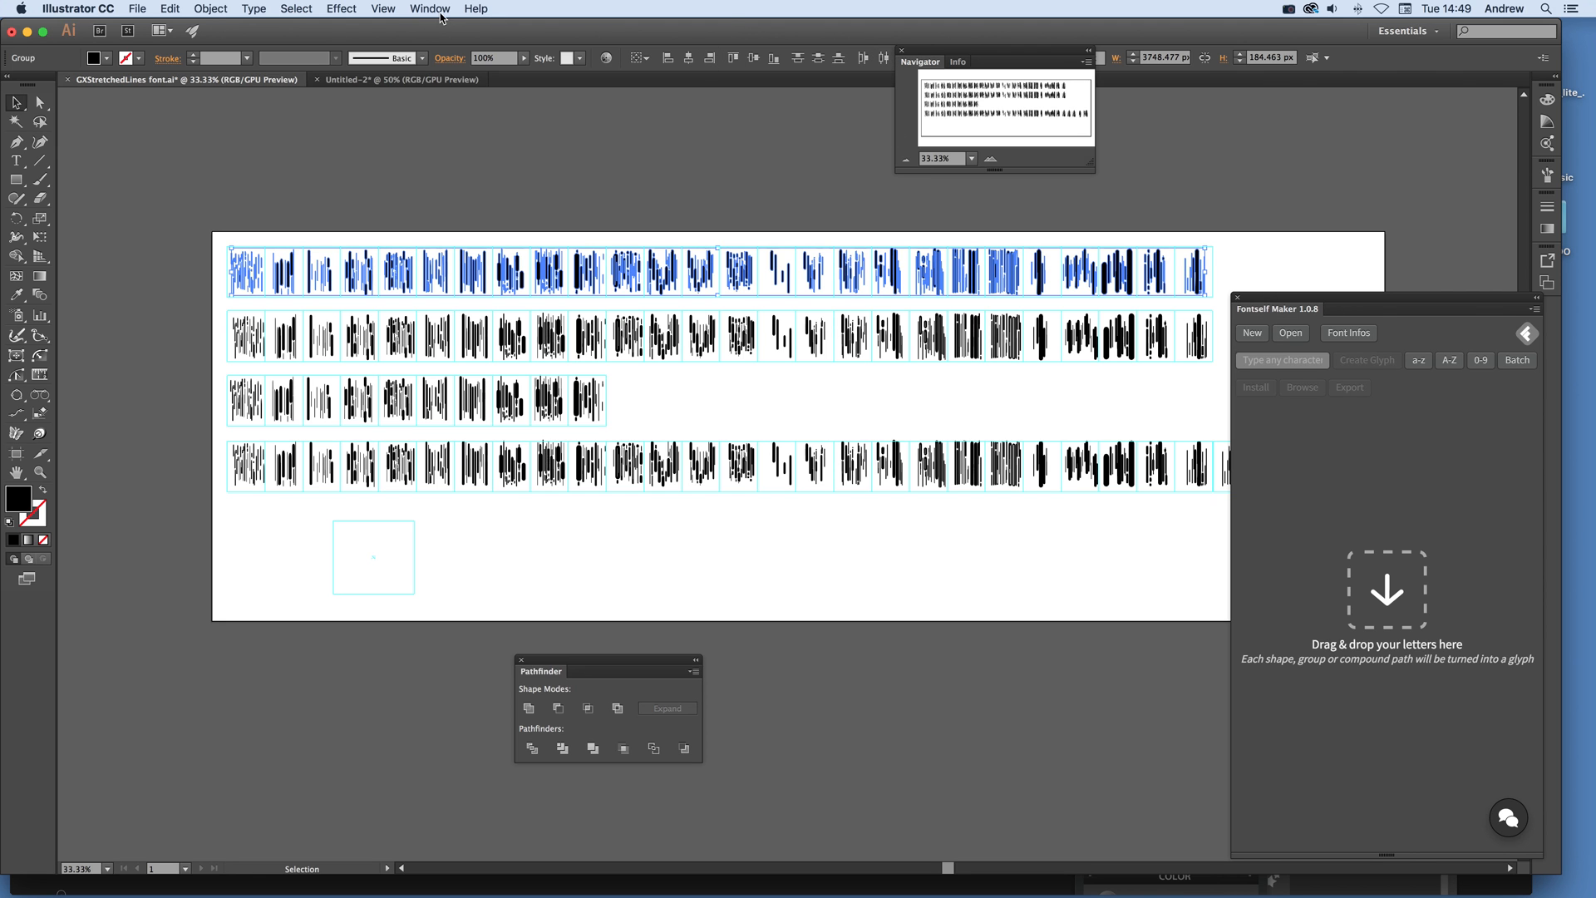
left_click(429, 8)
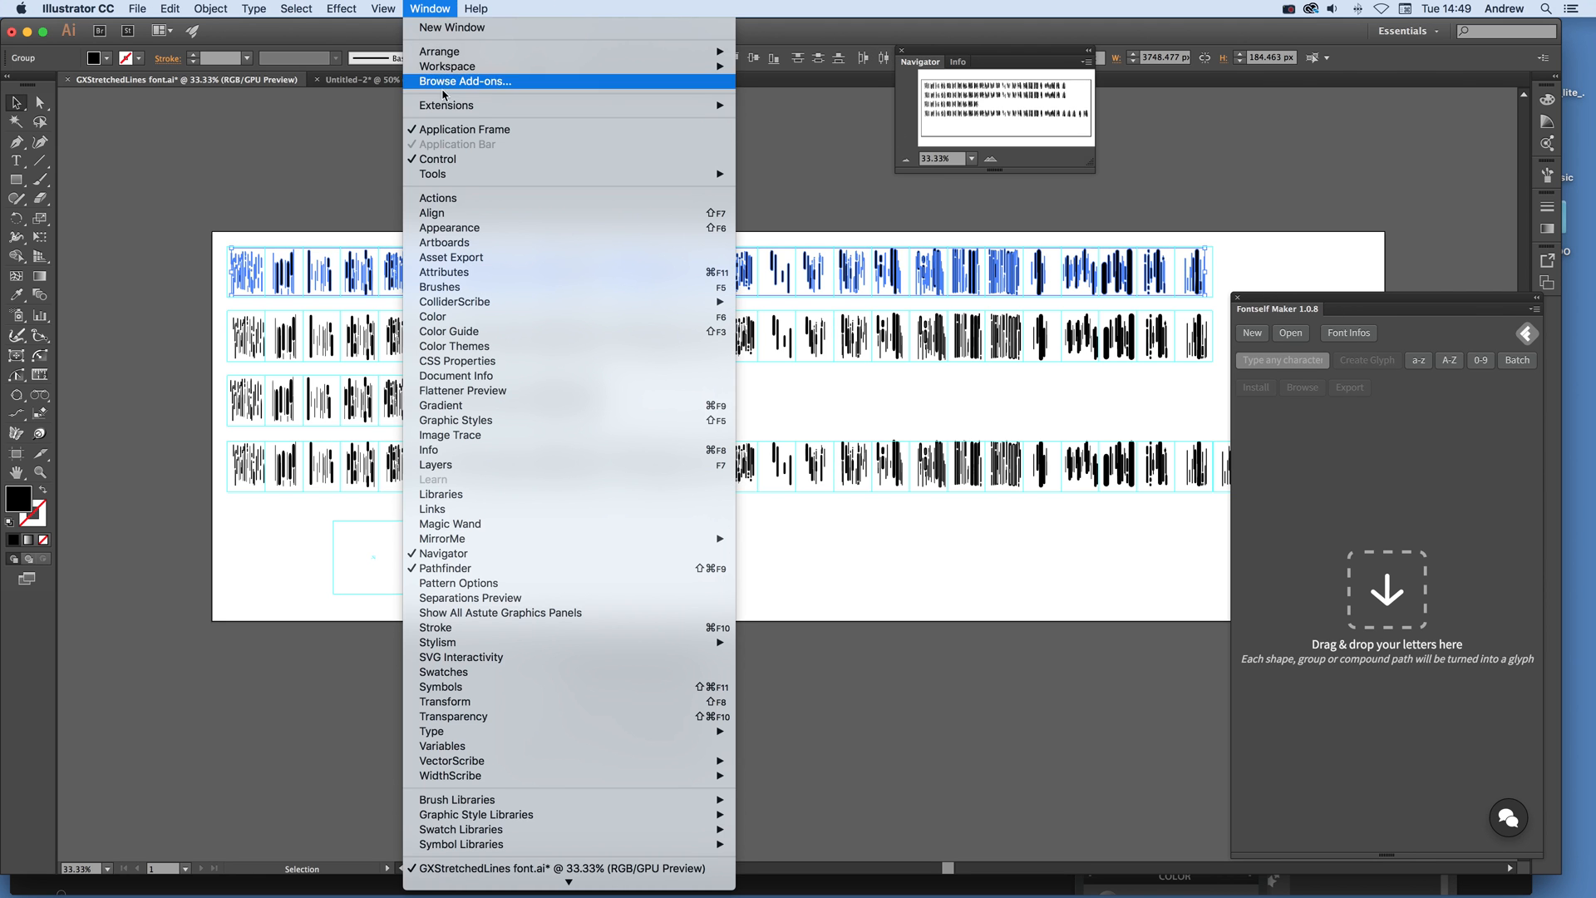
mouse_move(448, 105)
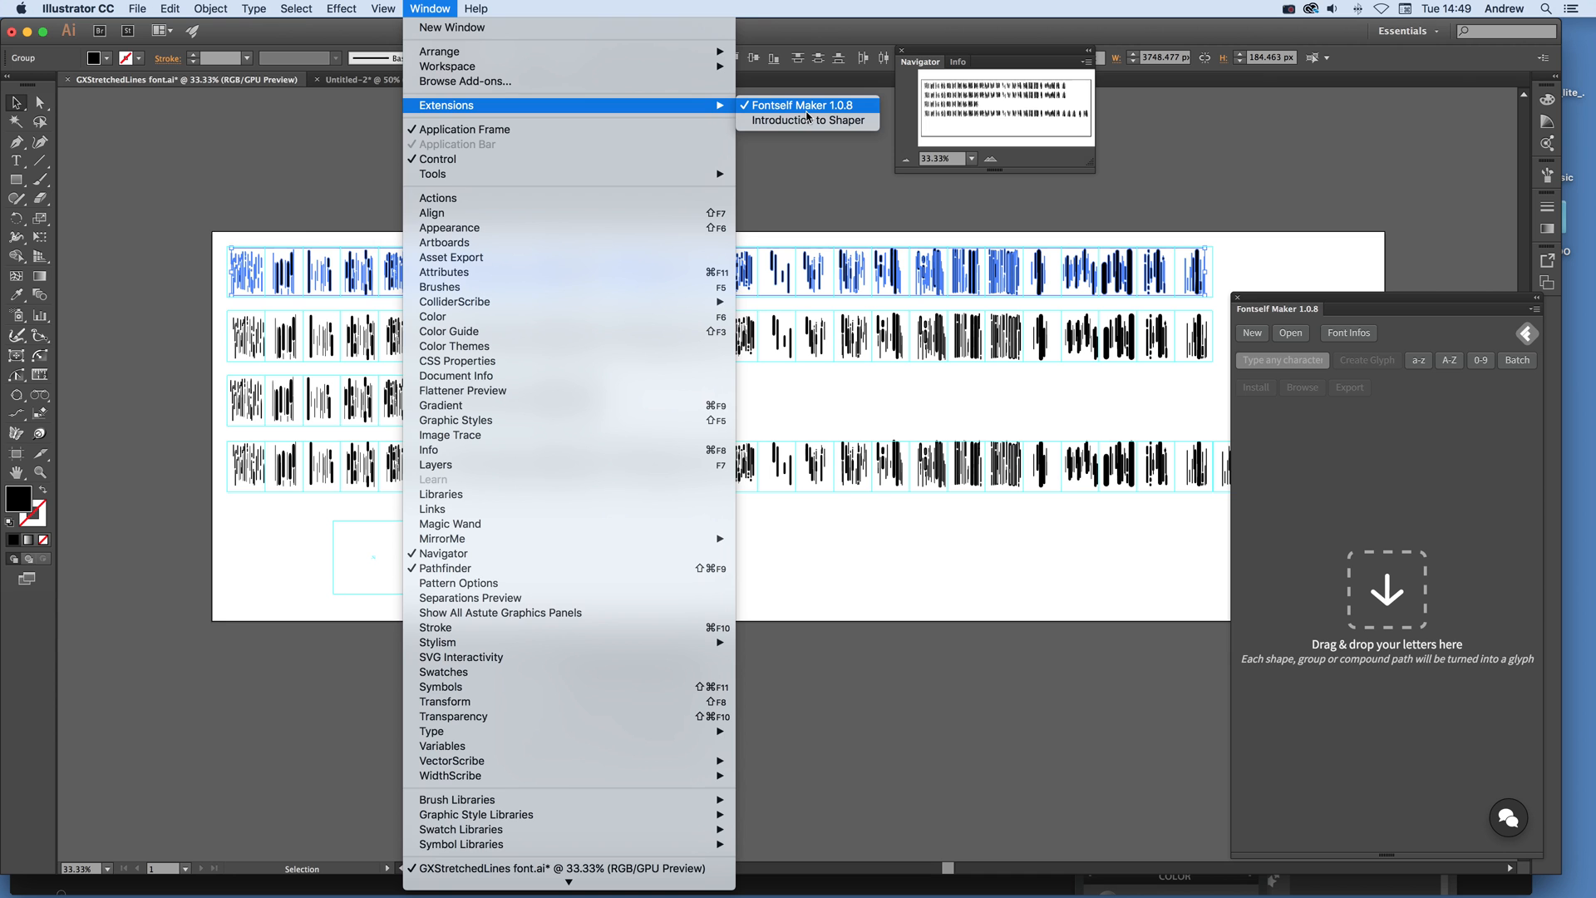
left_click(210, 8)
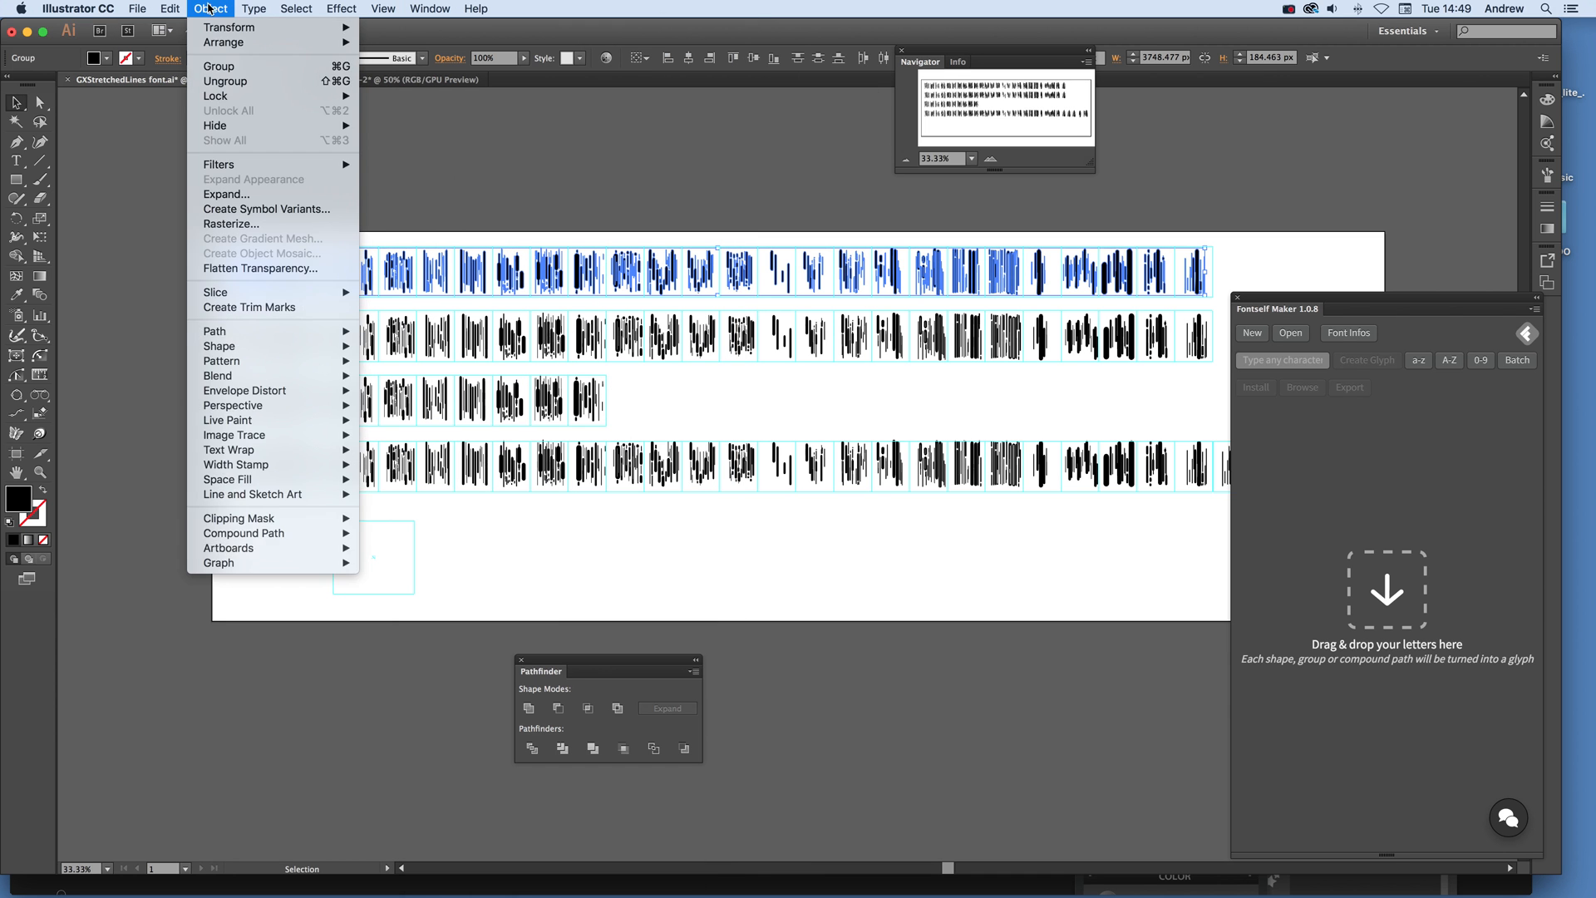
mouse_move(237, 154)
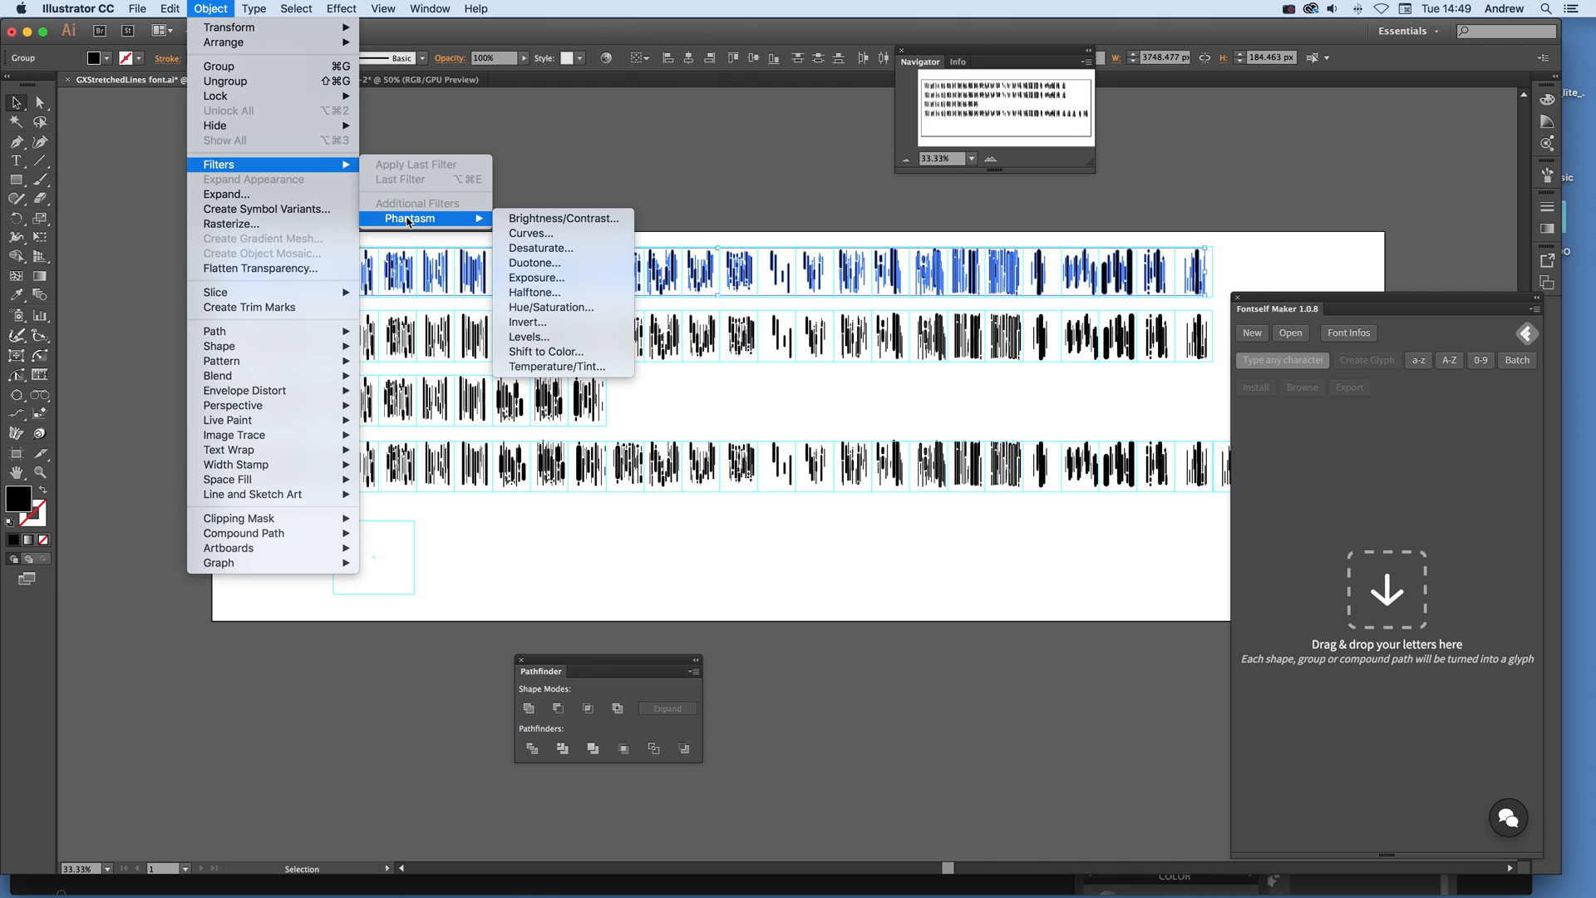
left_click(429, 8)
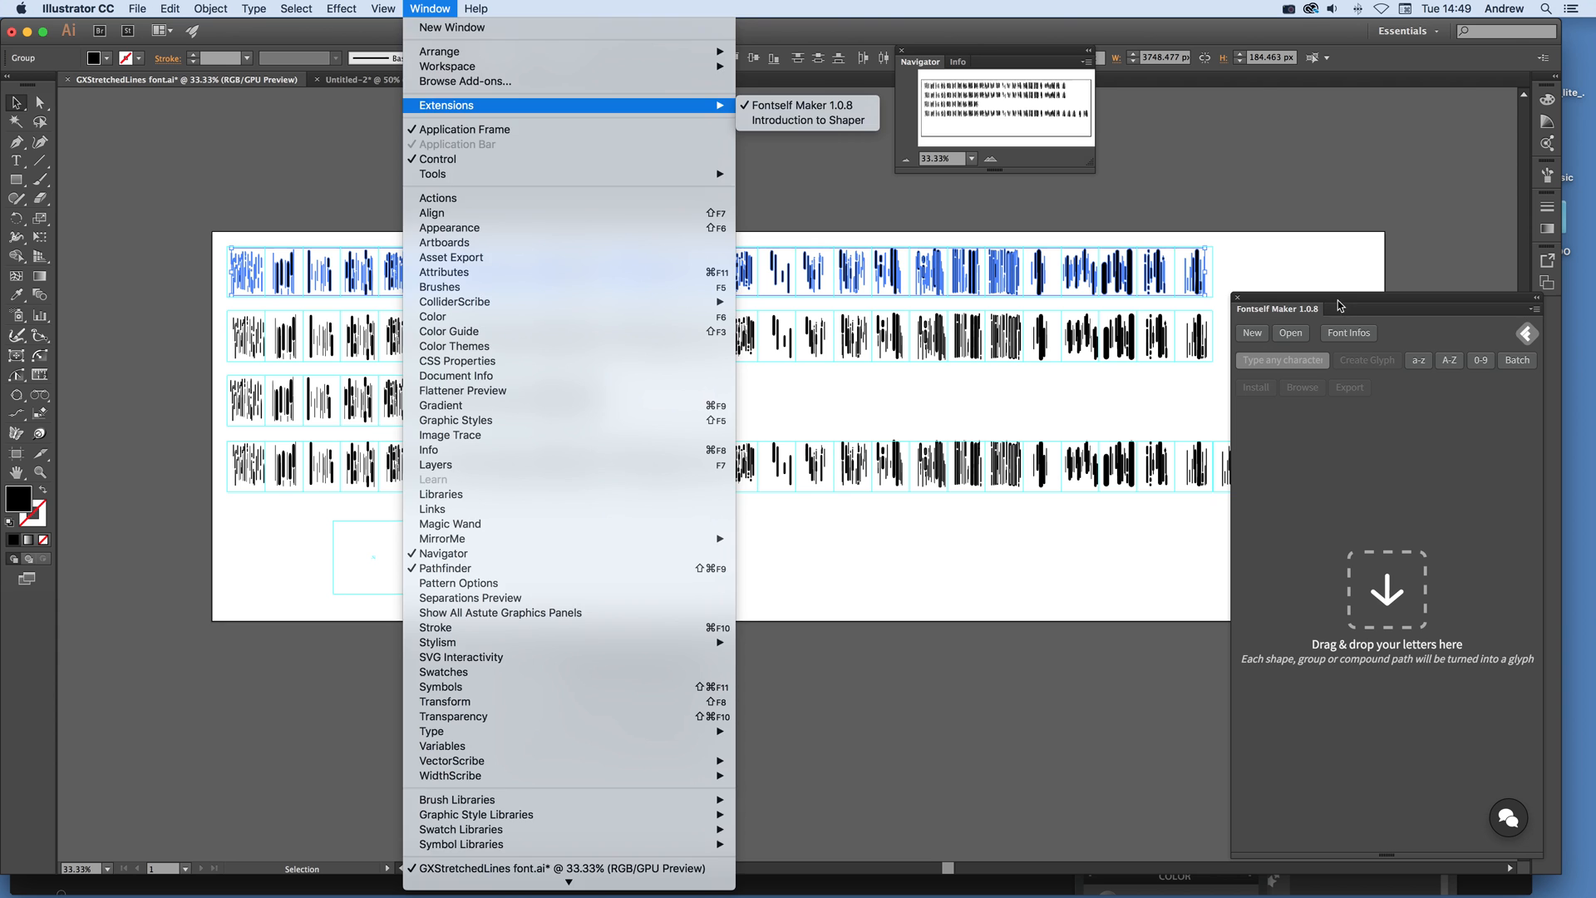
left_click(444, 567)
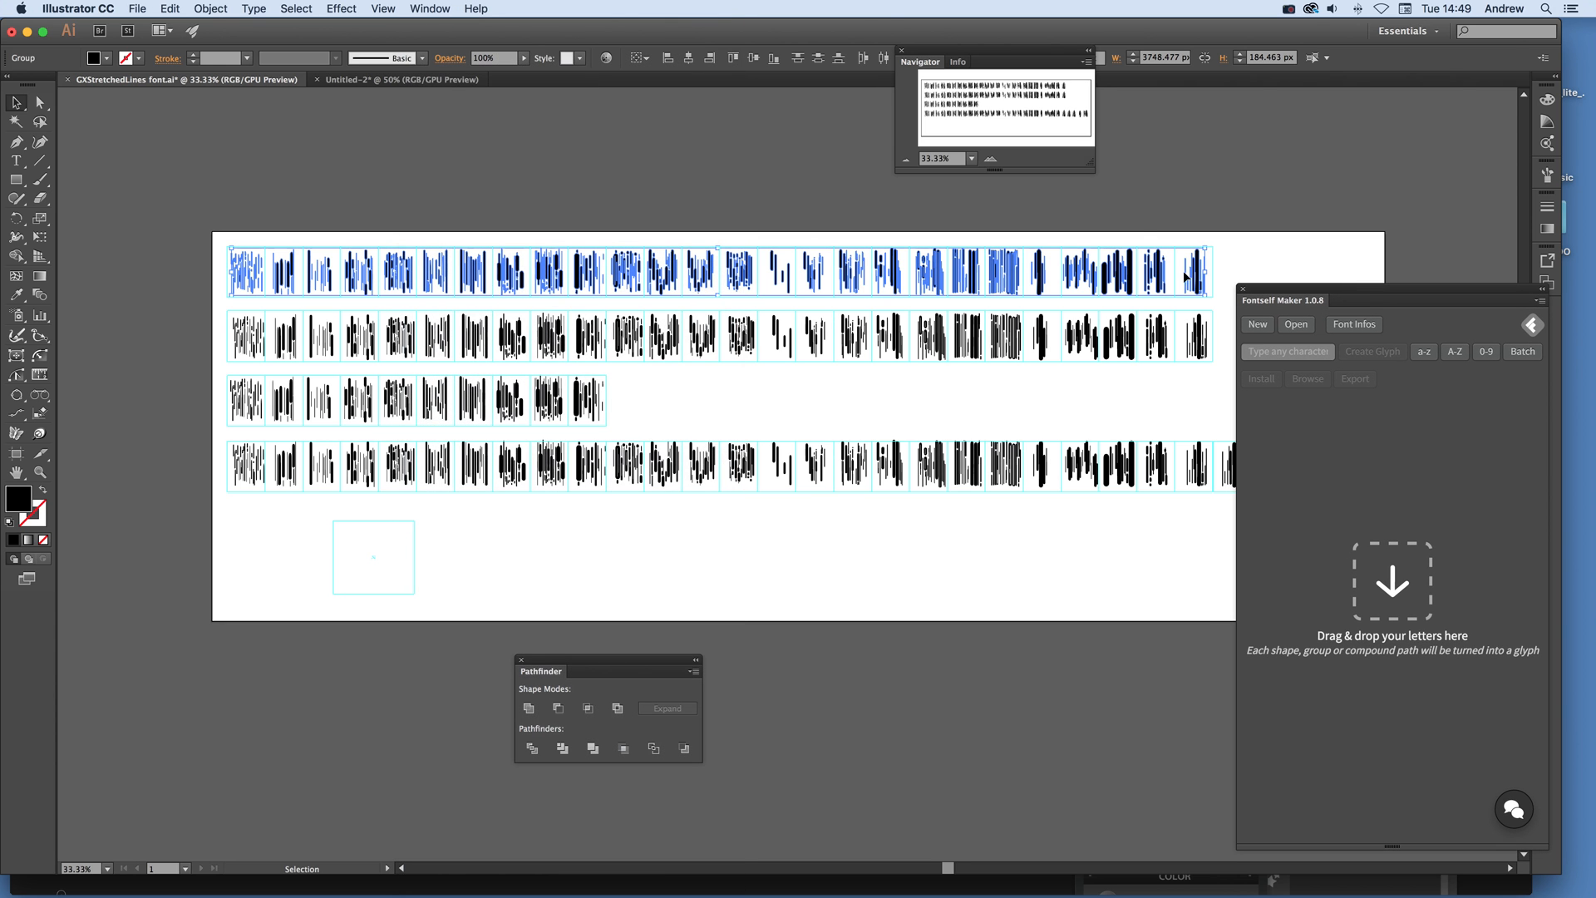
mouse_move(1003, 286)
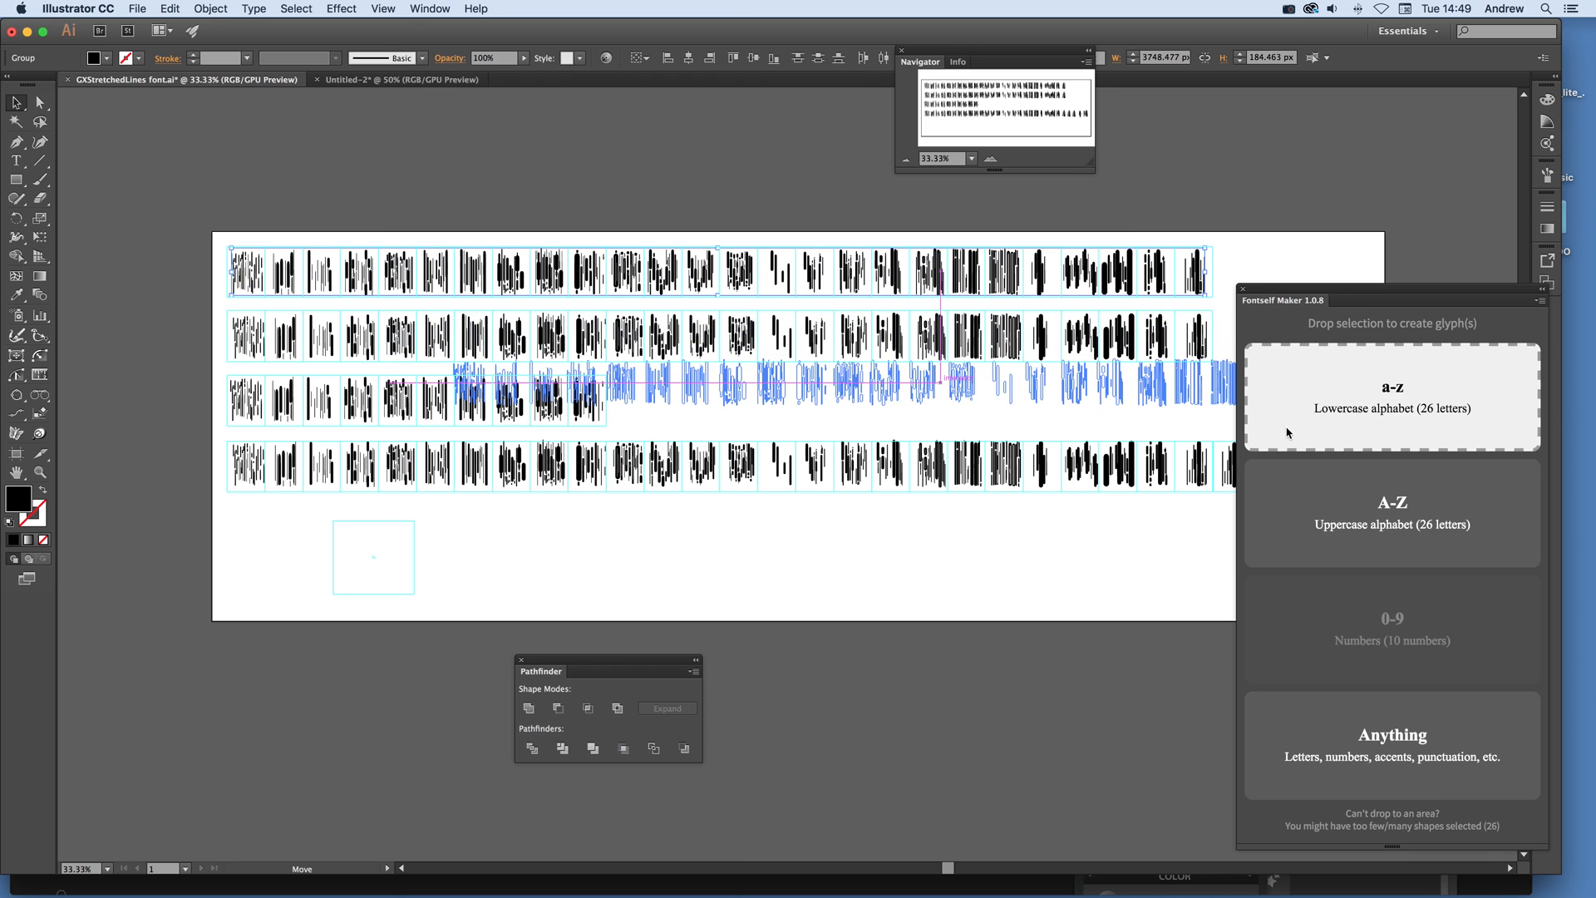
mouse_move(1352, 418)
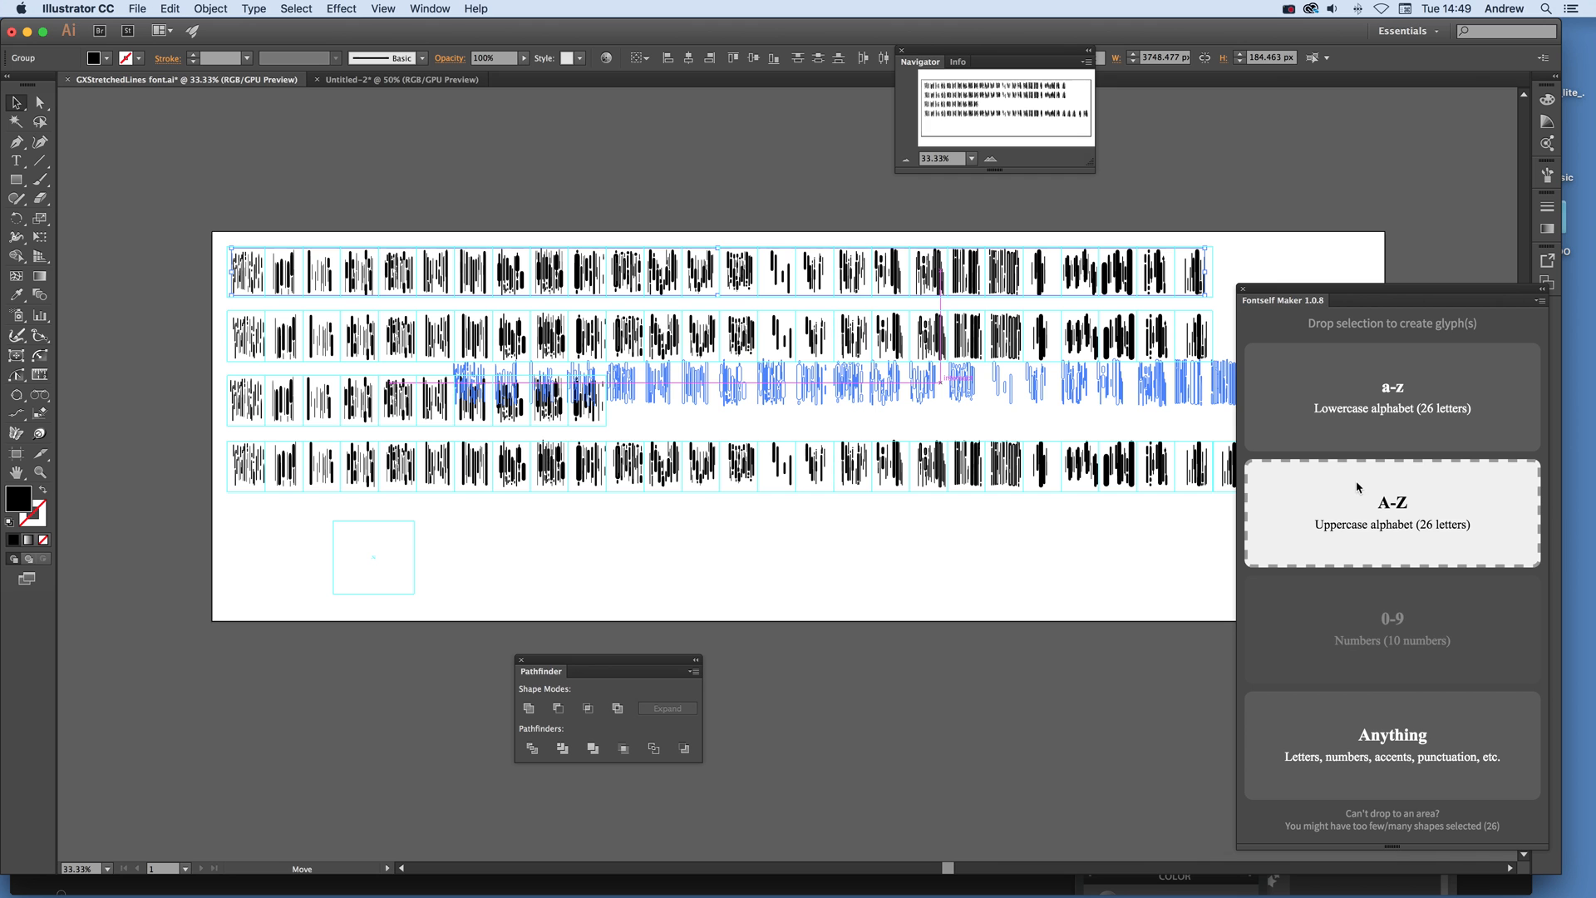
mouse_move(1364, 526)
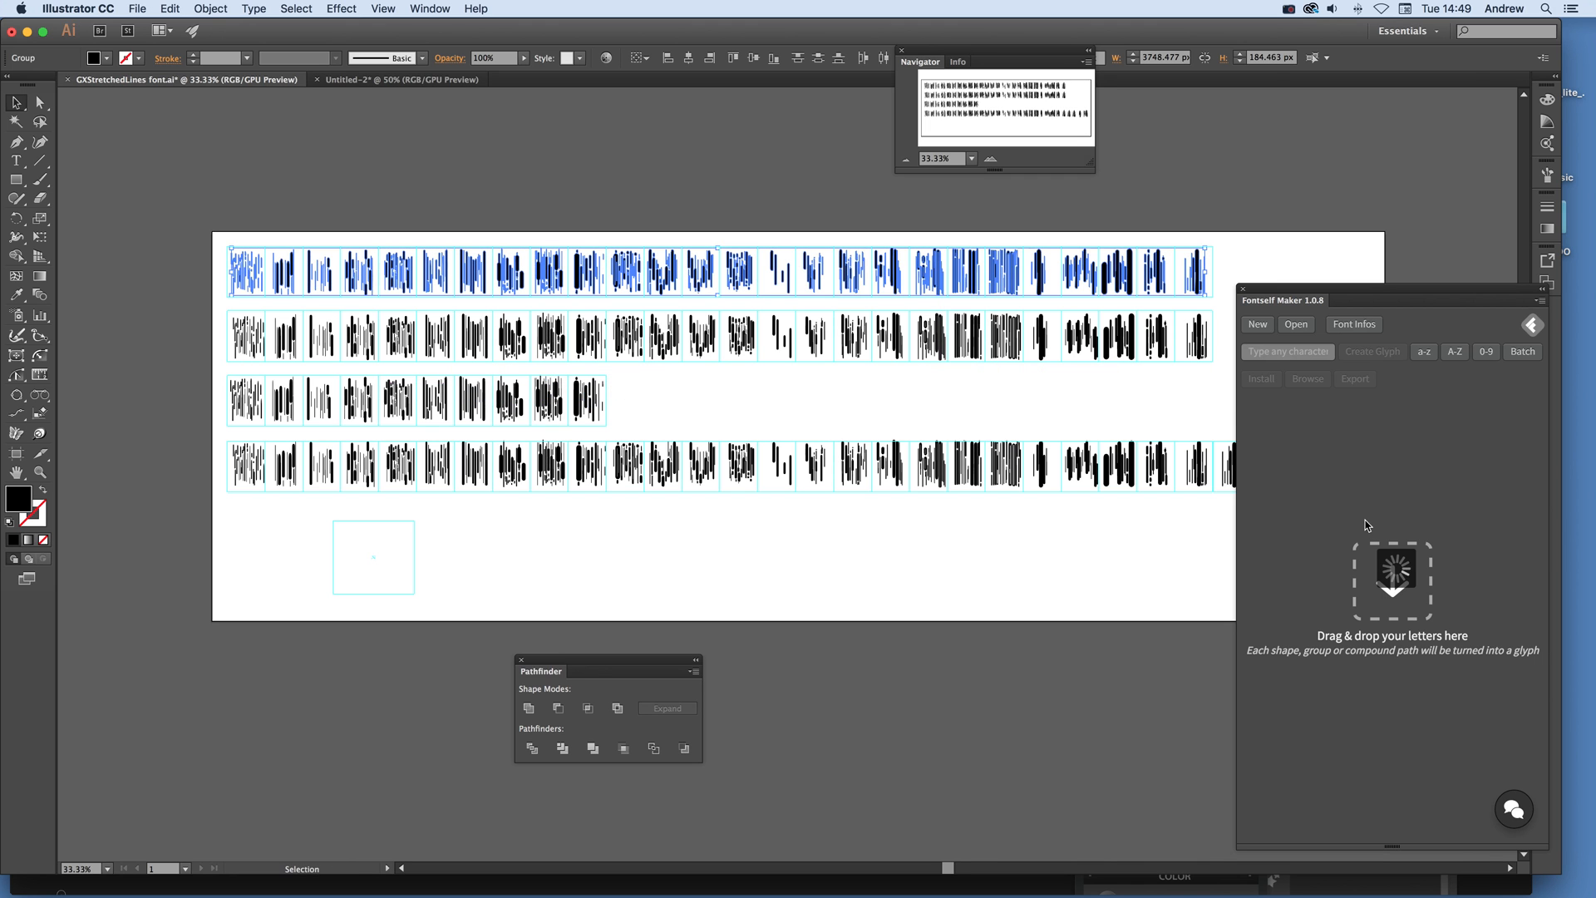
mouse_move(1389, 578)
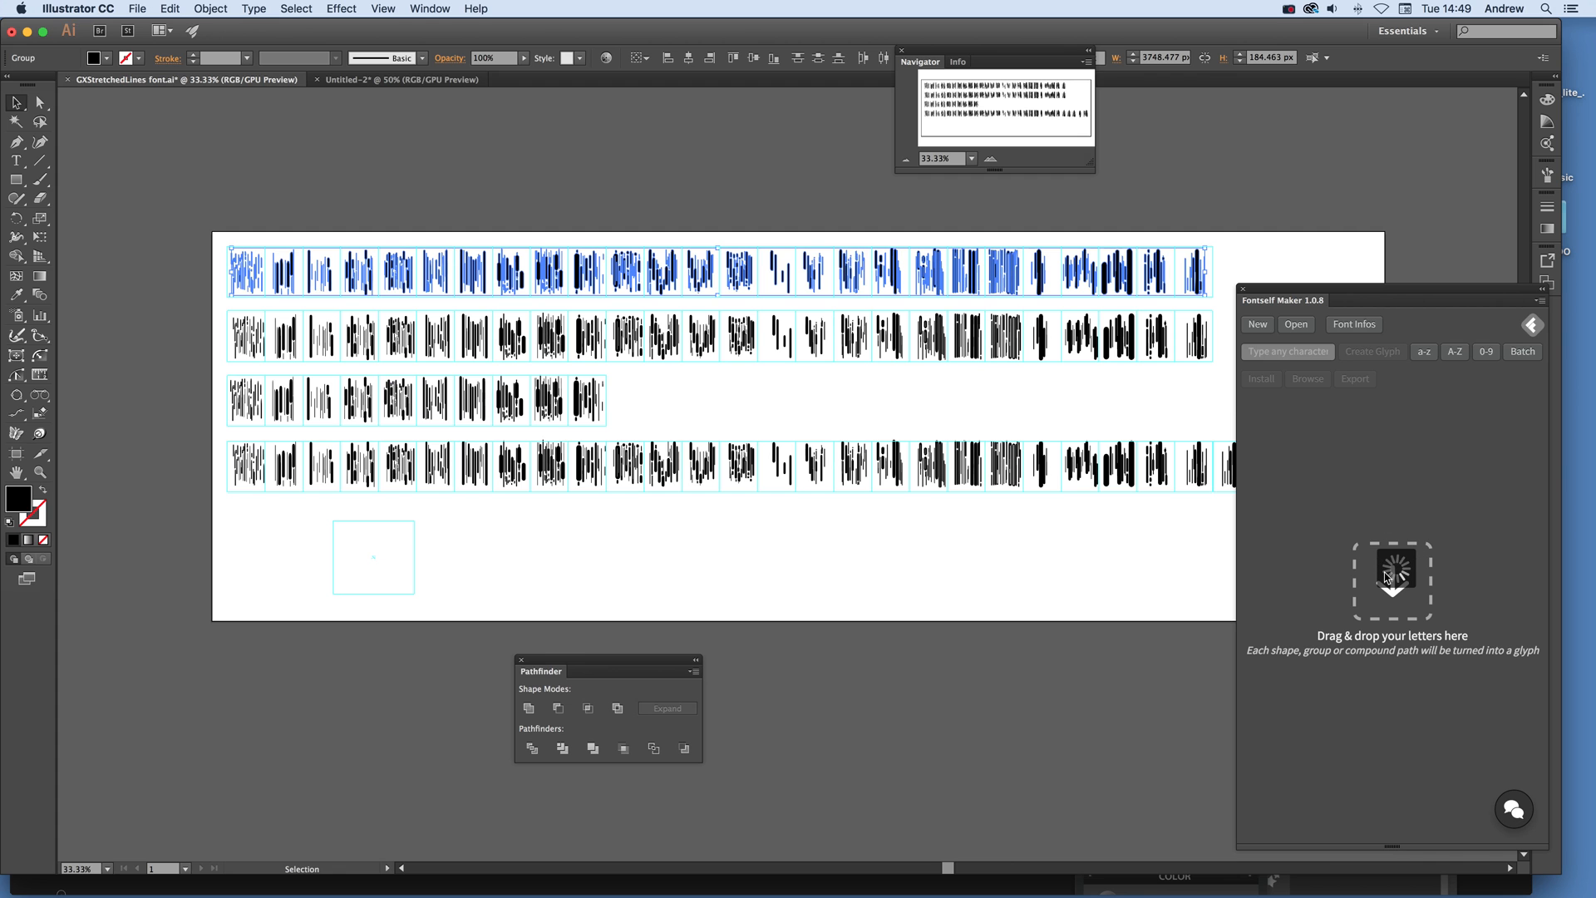
mouse_move(1428, 643)
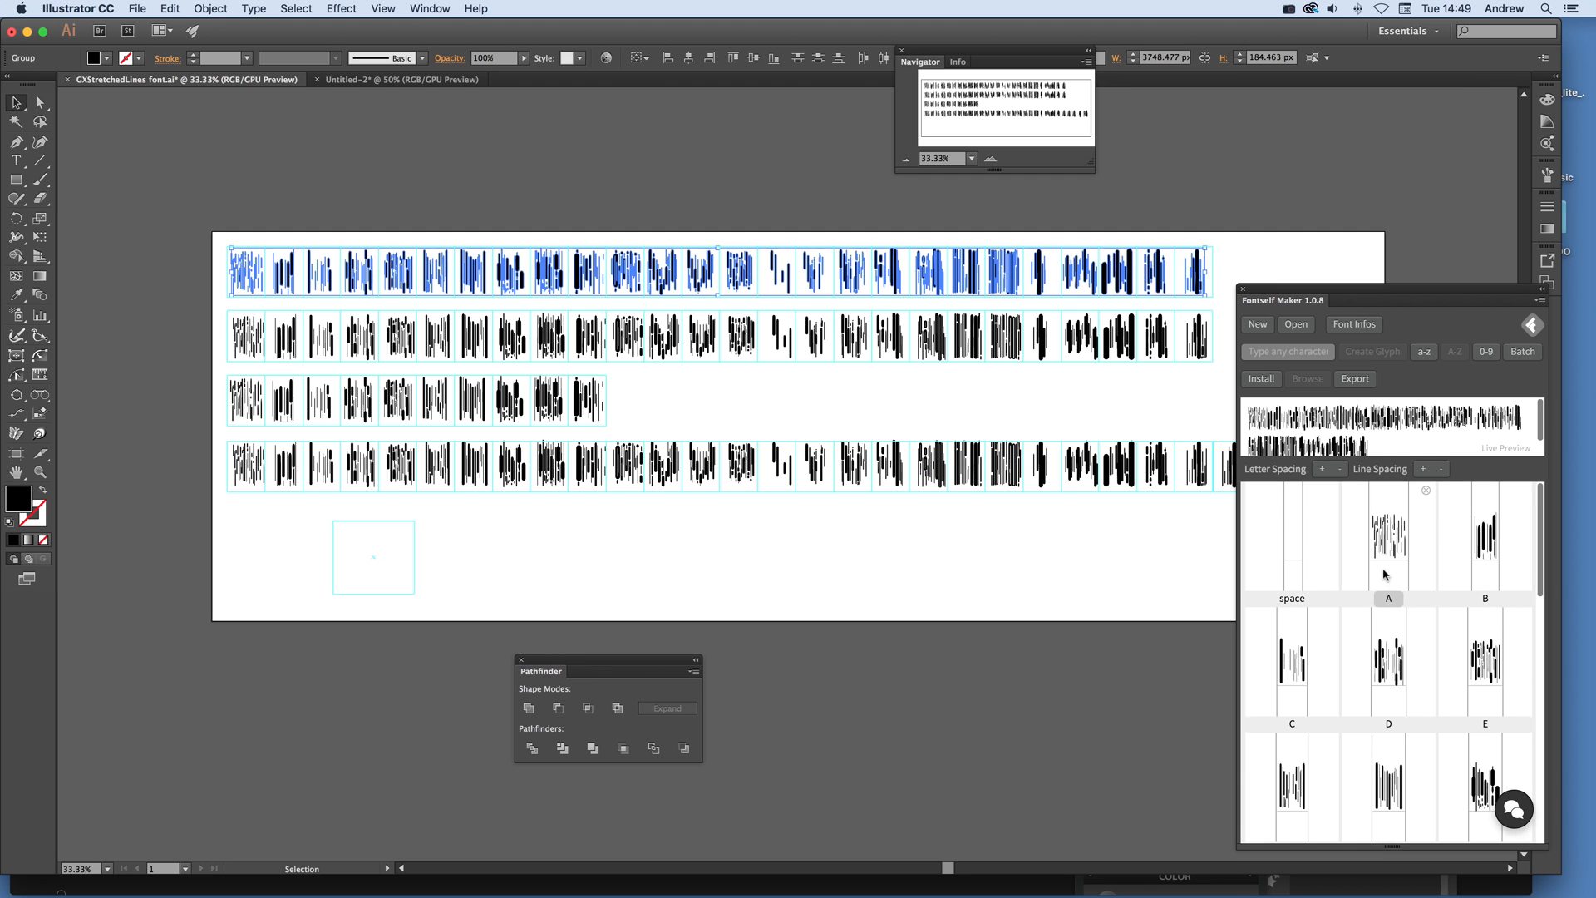
Step: Scroll down the Fontself glyph grid to reach the lowercase a–z area
scroll("down", 3)
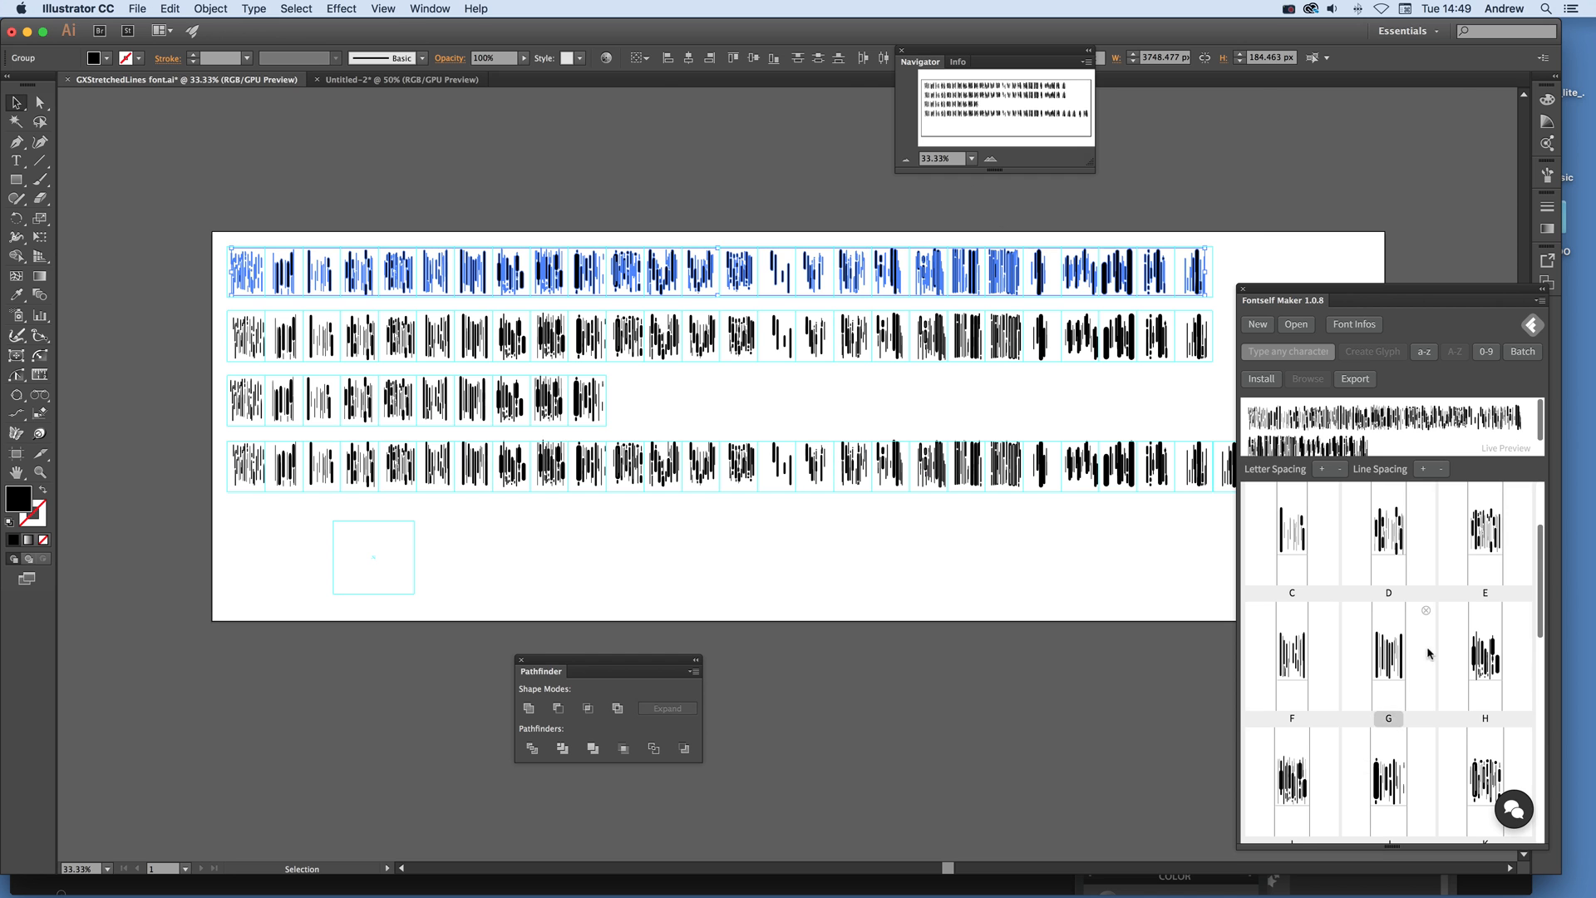
scroll("down", 3)
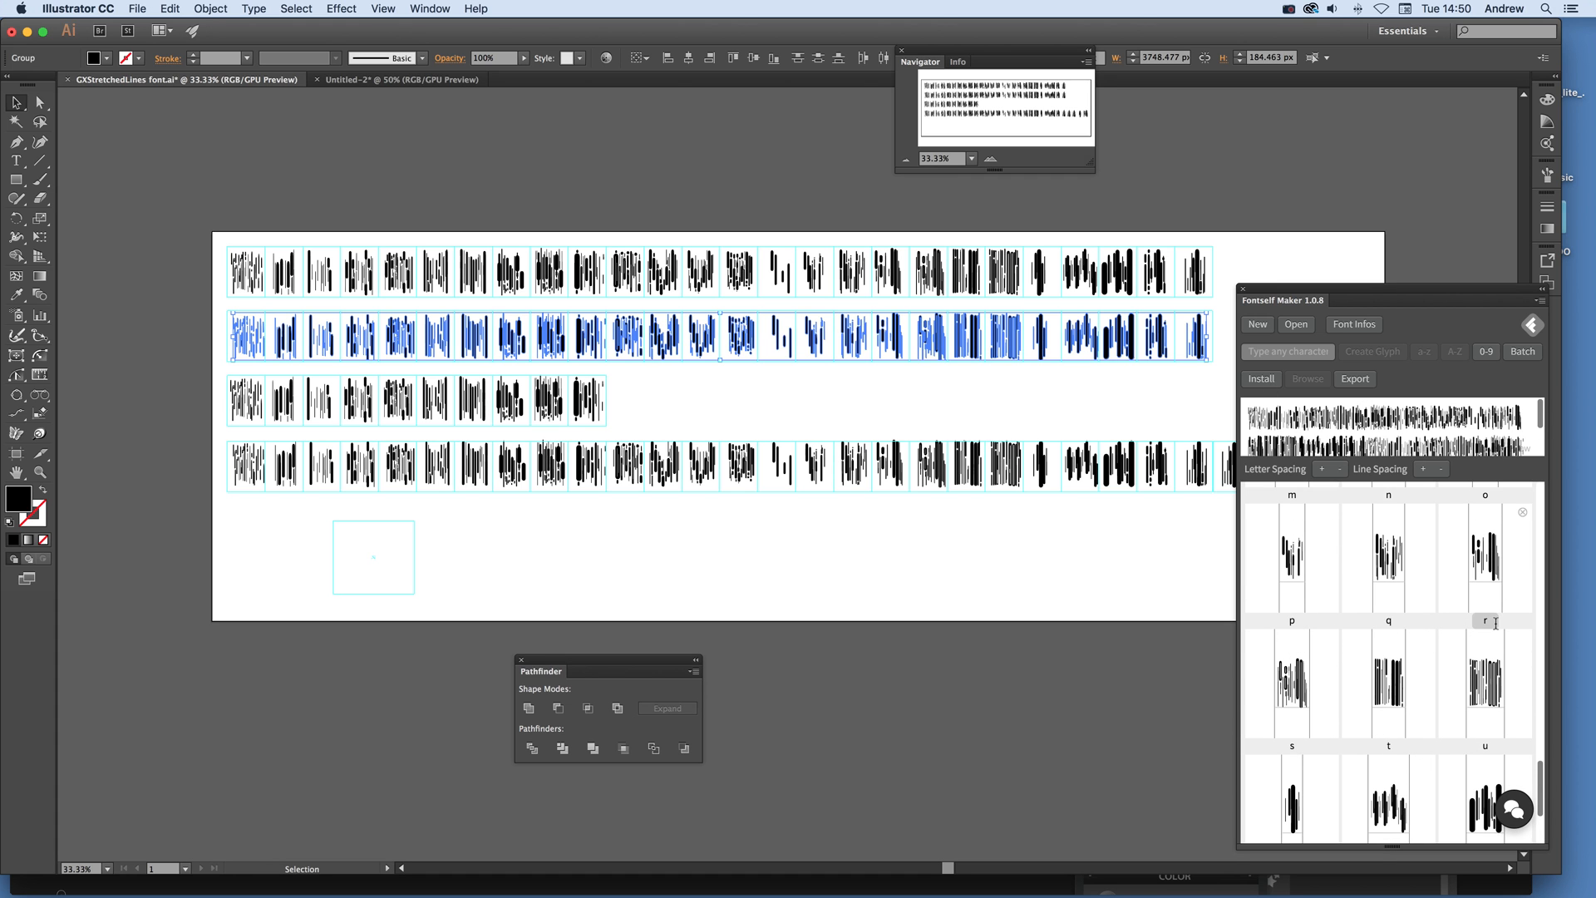
mouse_move(1461, 430)
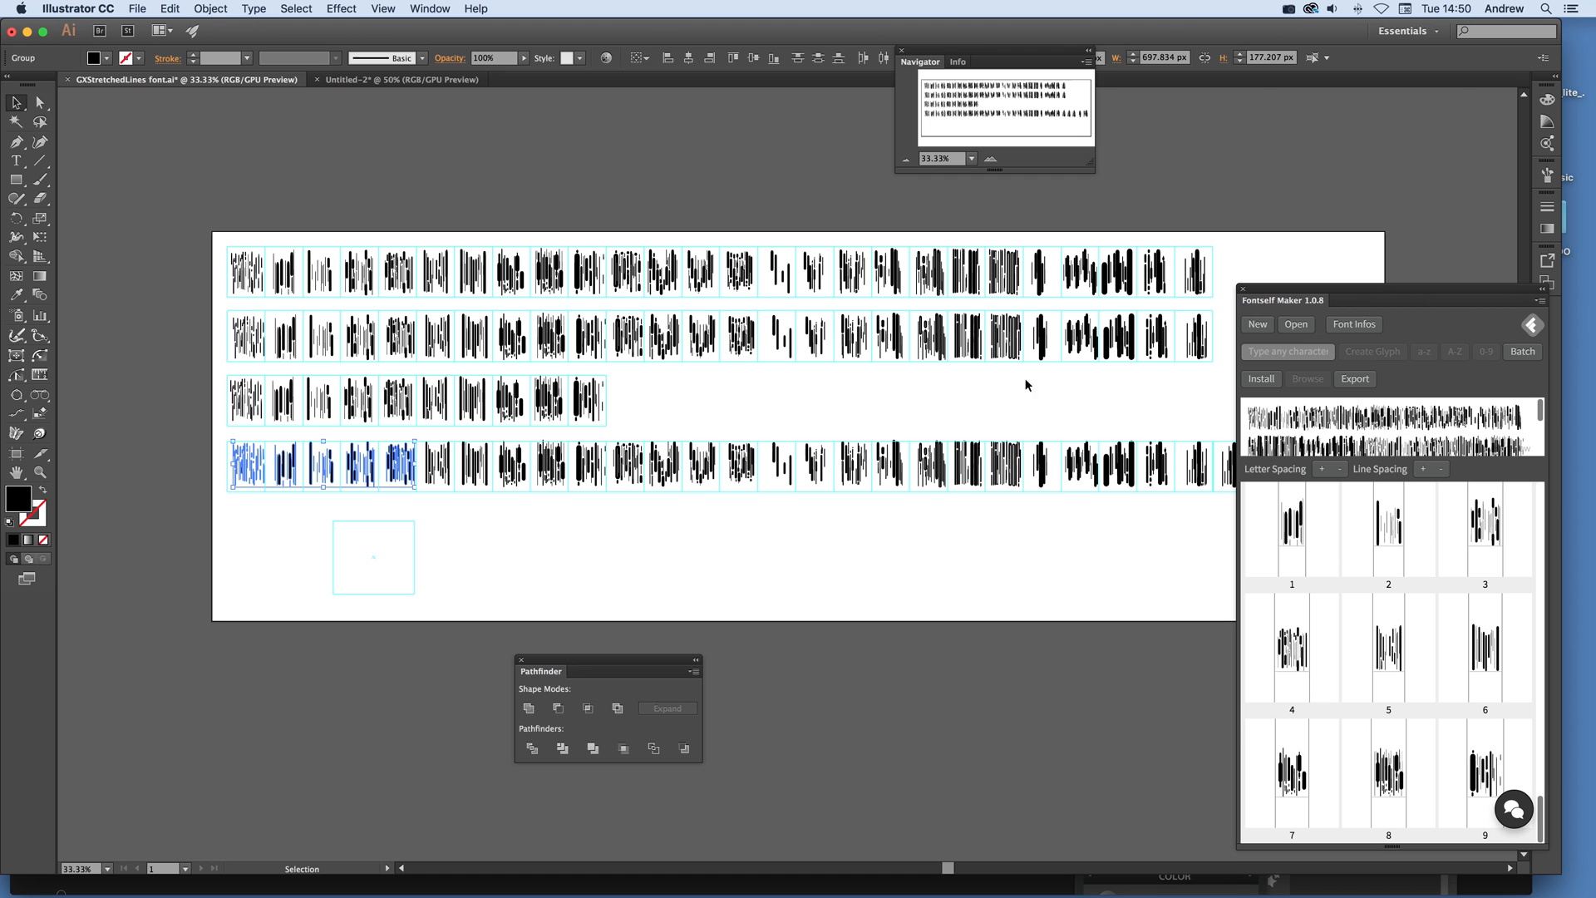
mouse_move(132, 480)
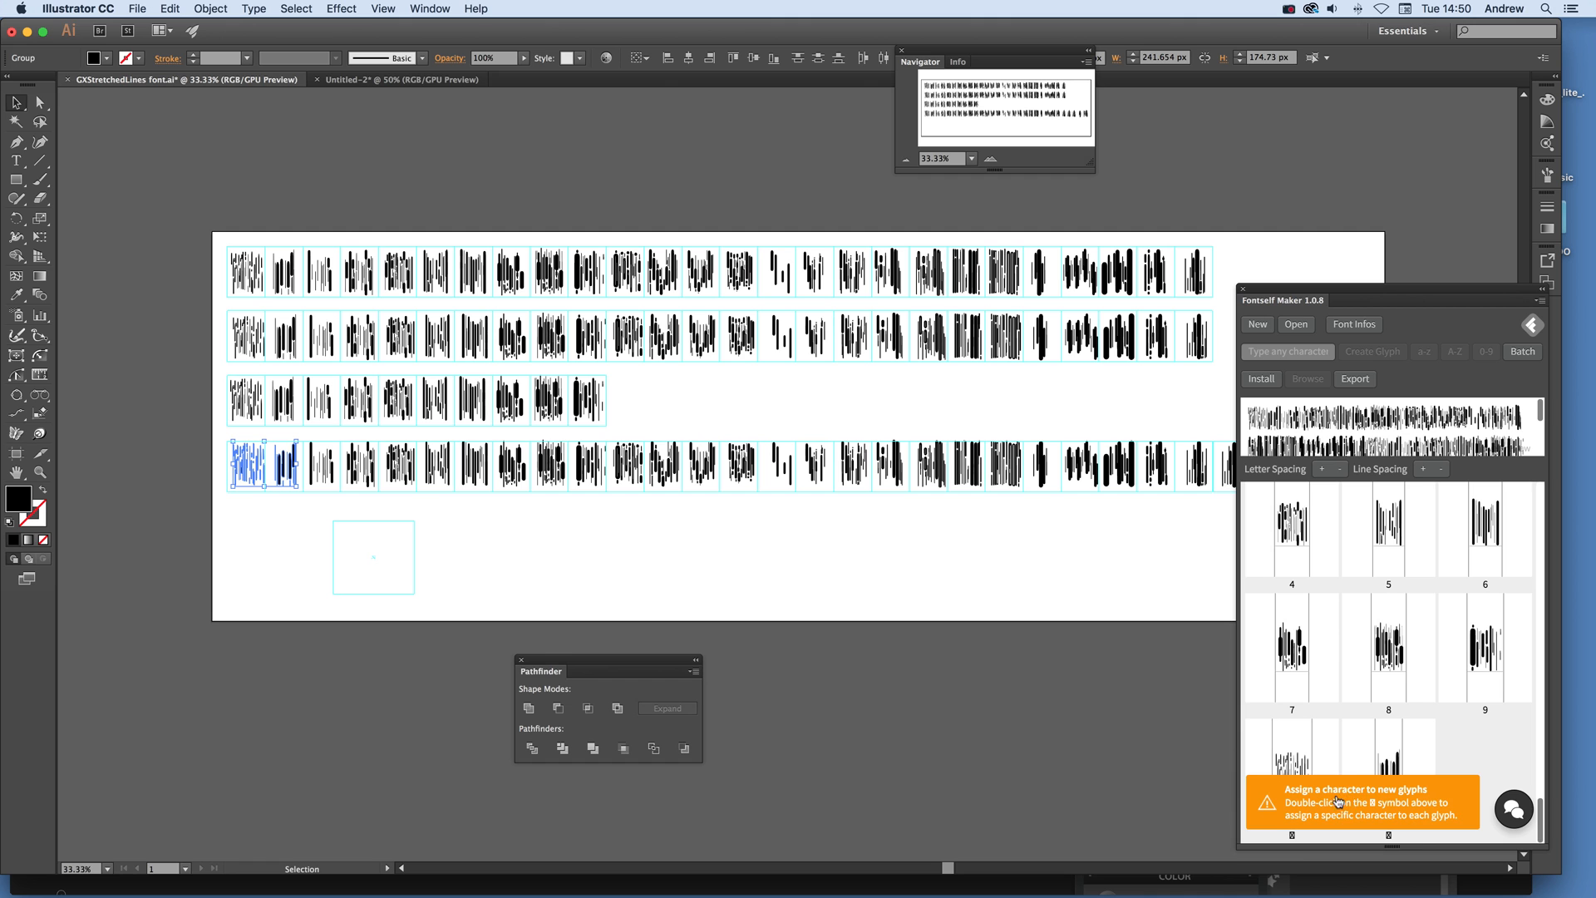
mouse_move(1536, 784)
type("$")
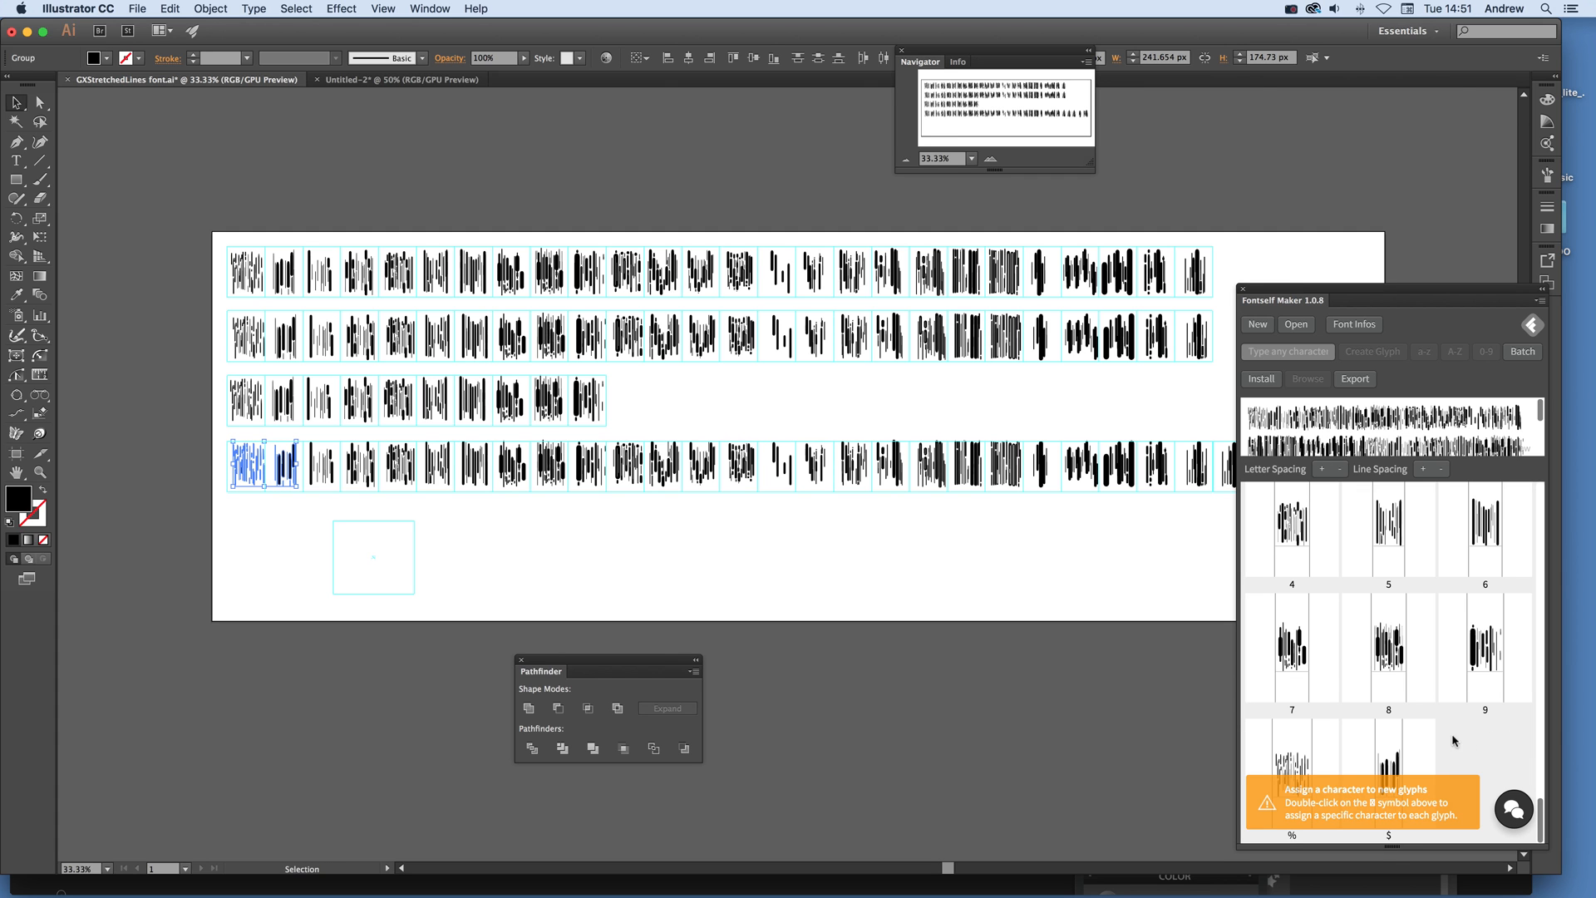
mouse_move(1334, 648)
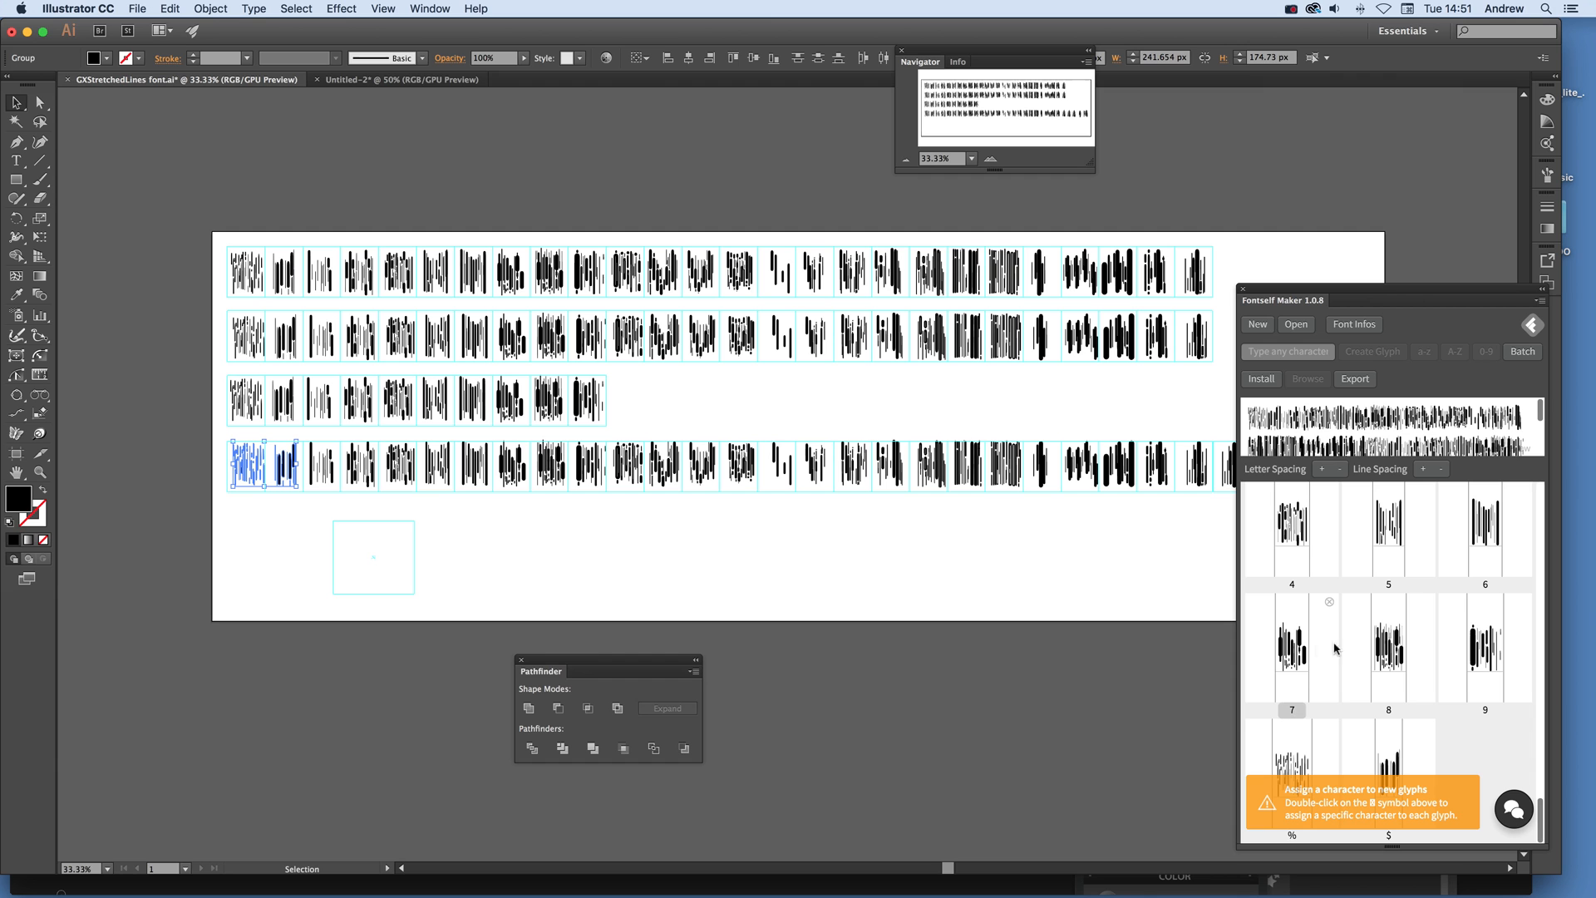
mouse_move(1336, 649)
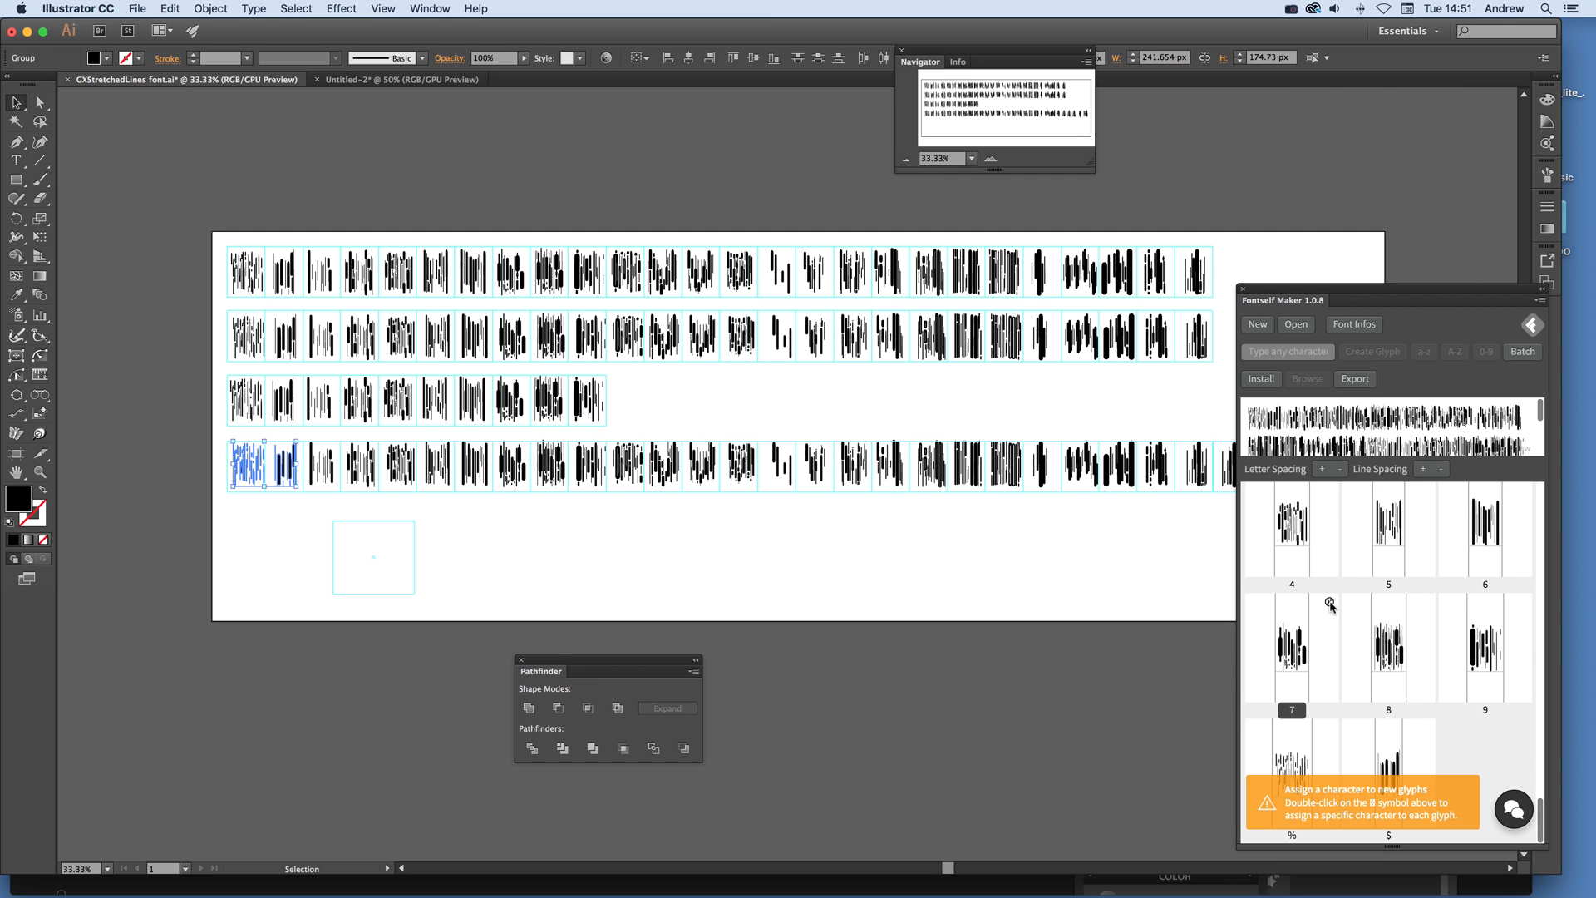
Step: Scroll the Fontself glyph grid down to the digit glyphs
scroll("down", 3)
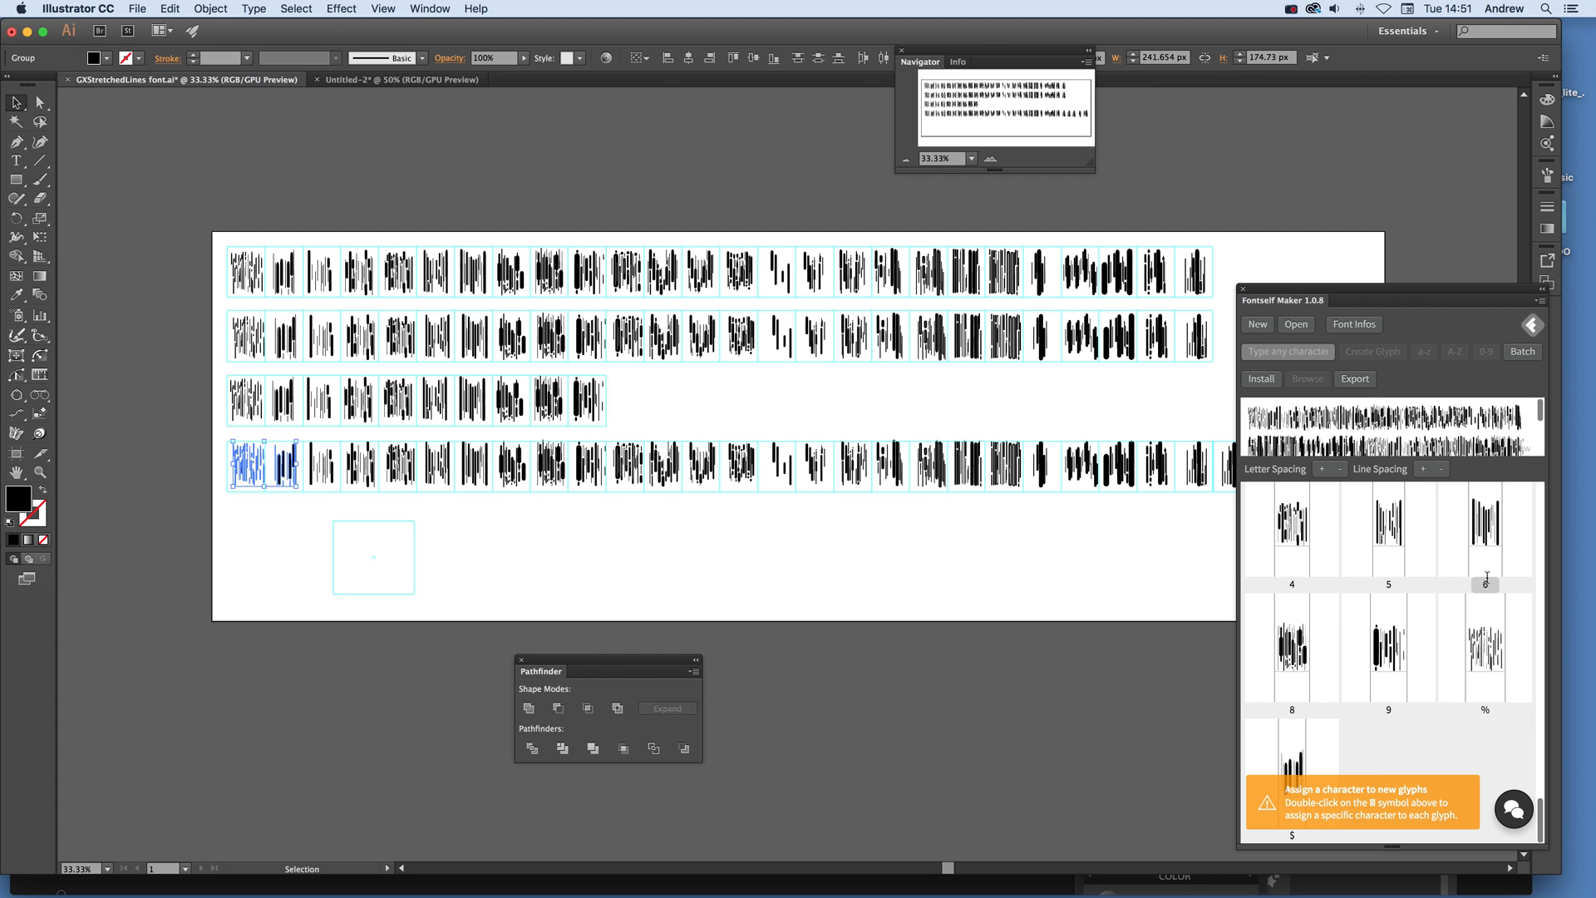
mouse_move(1530, 541)
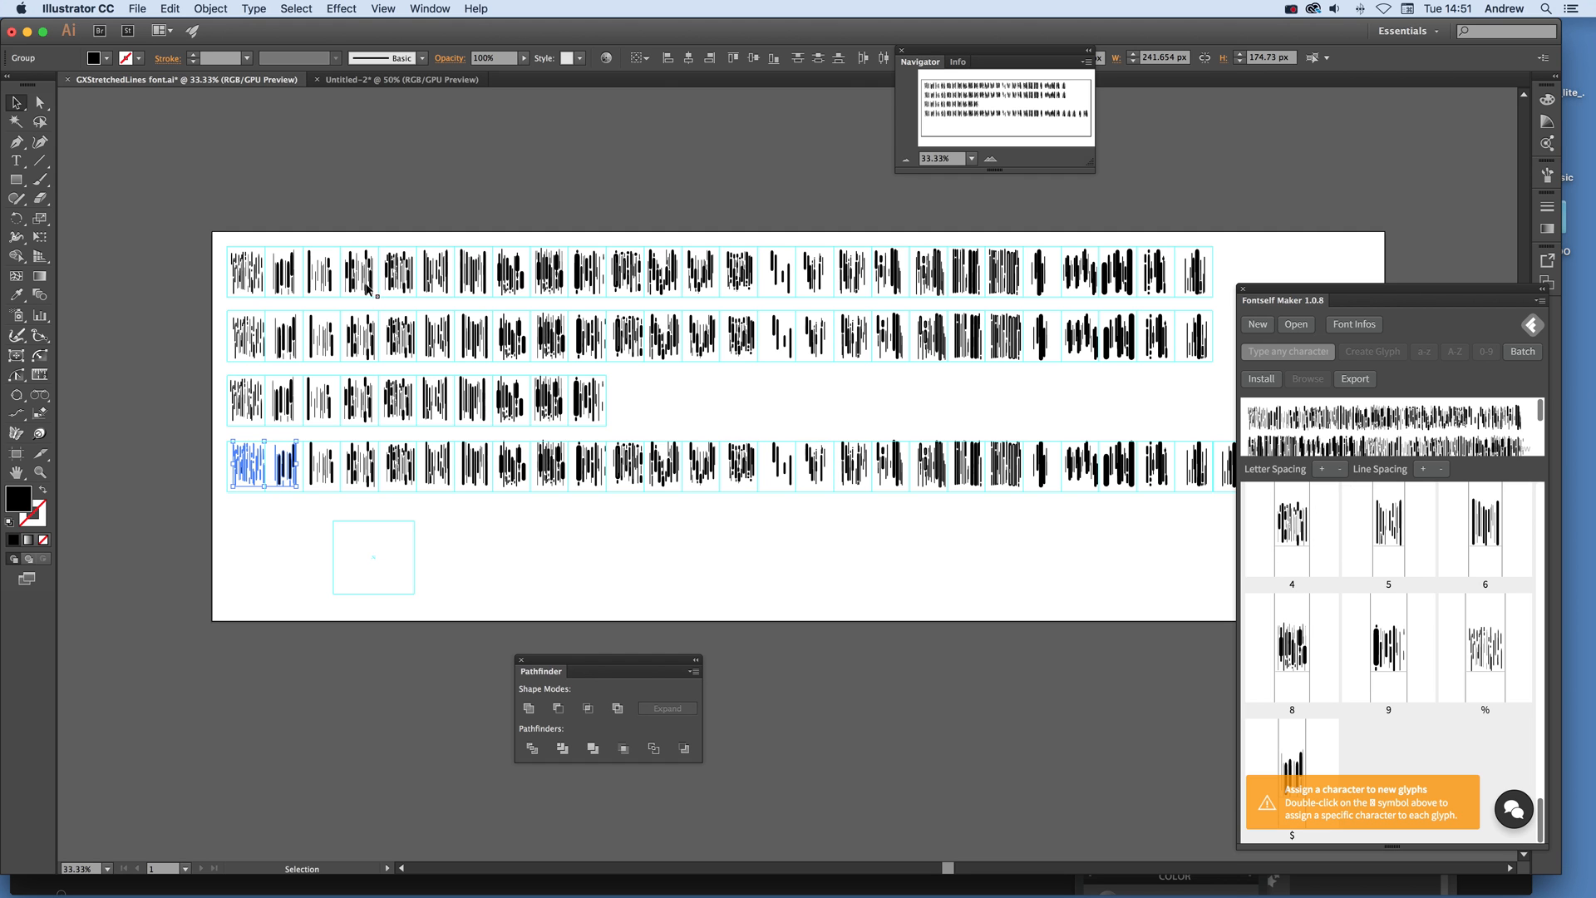
mouse_move(210, 336)
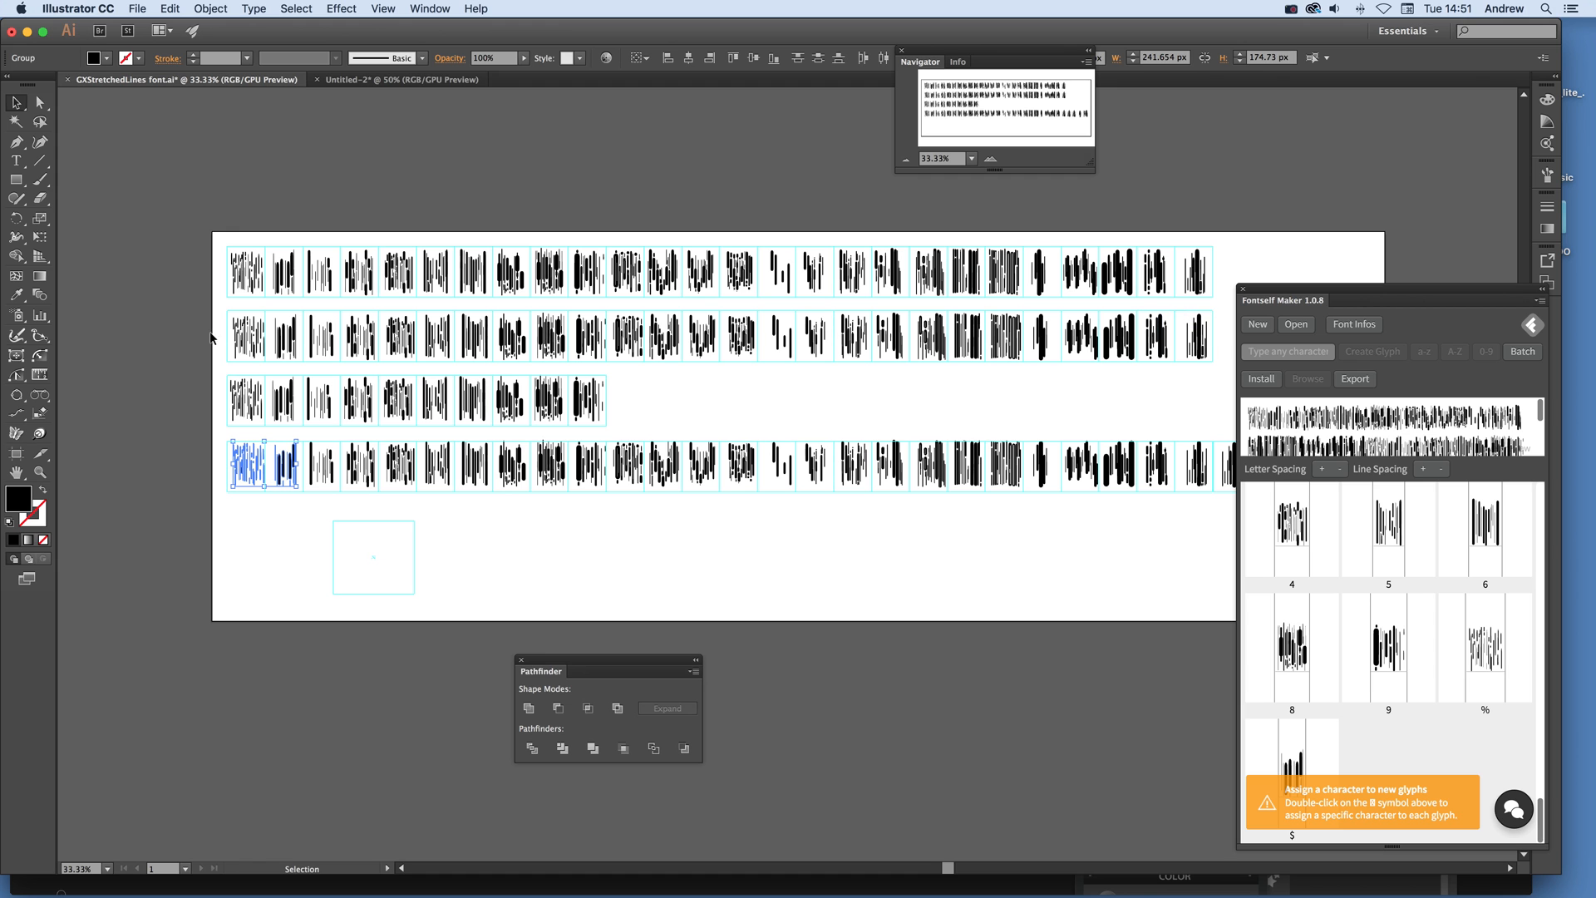
mouse_move(631, 323)
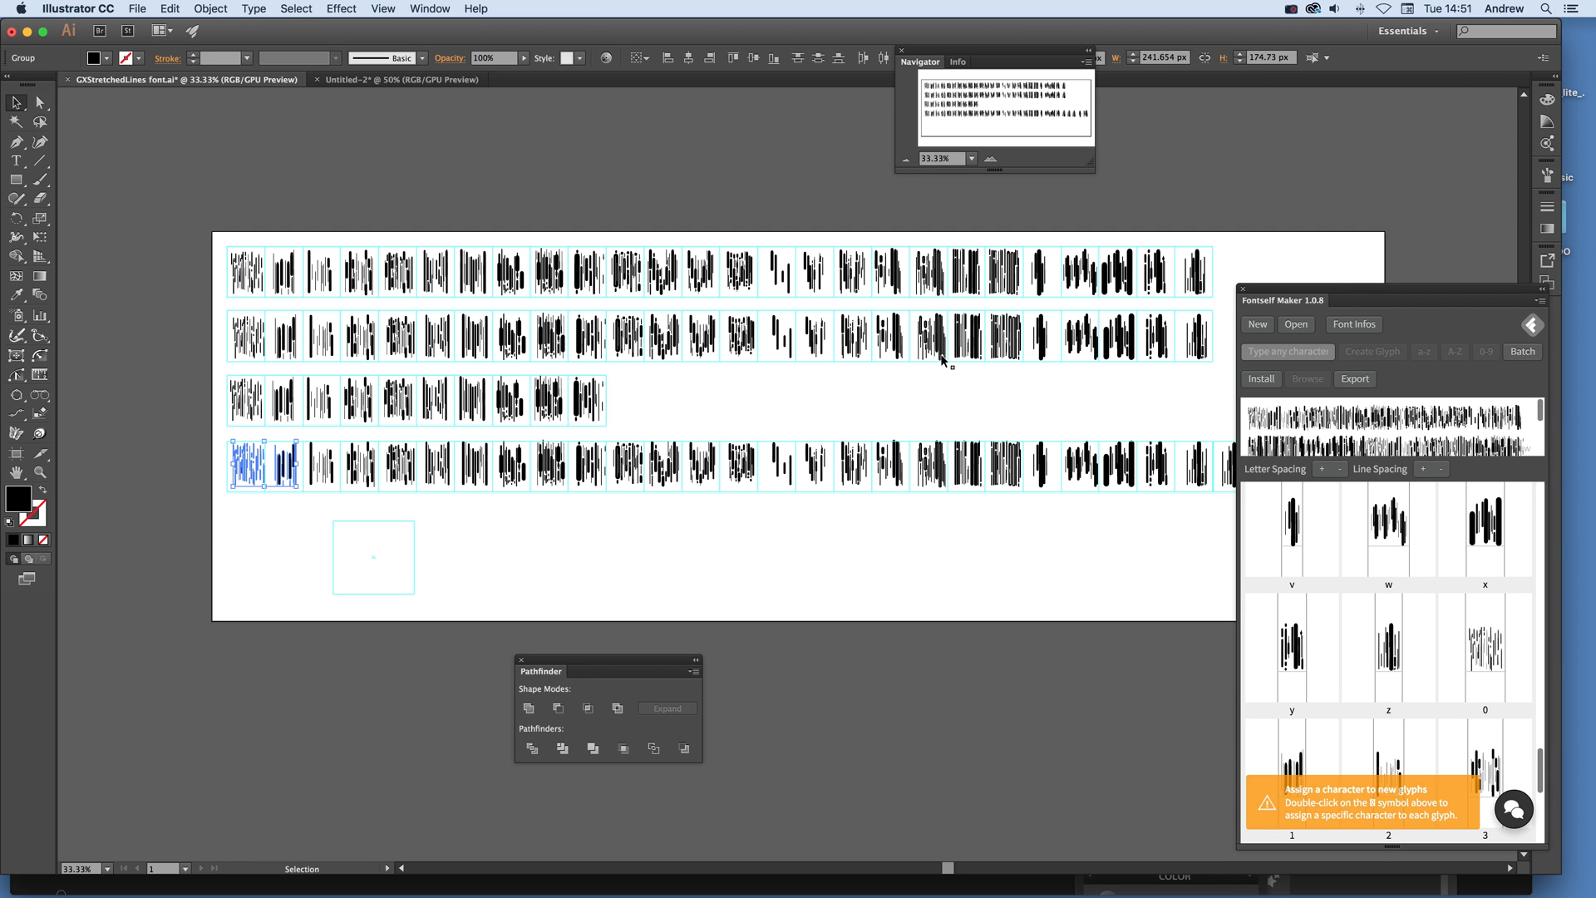
mouse_move(929, 381)
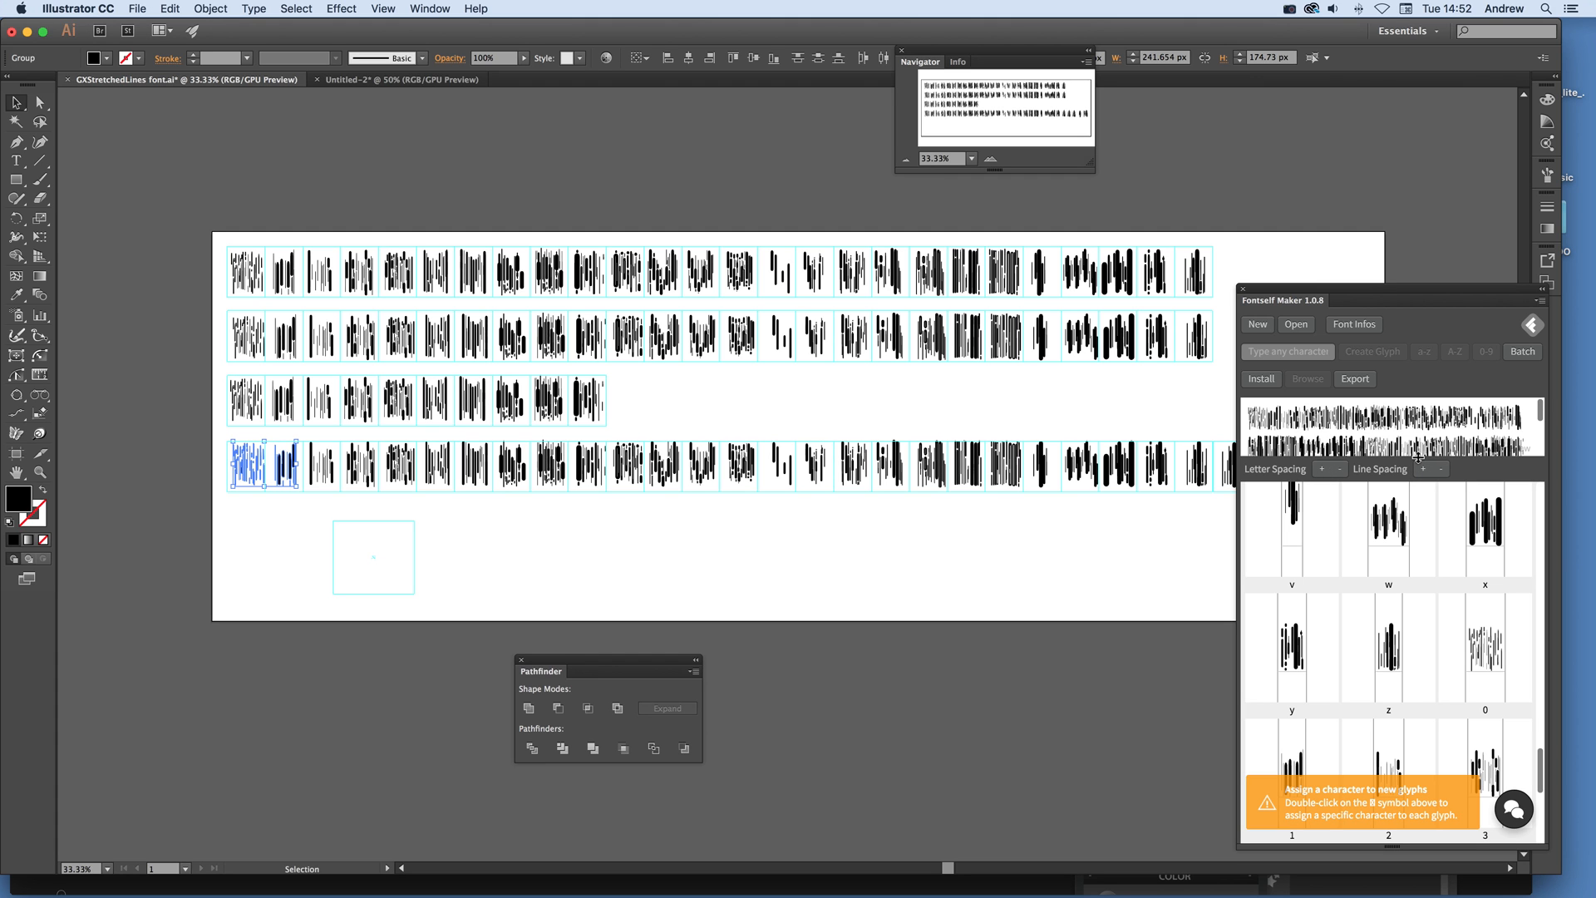
mouse_move(687, 226)
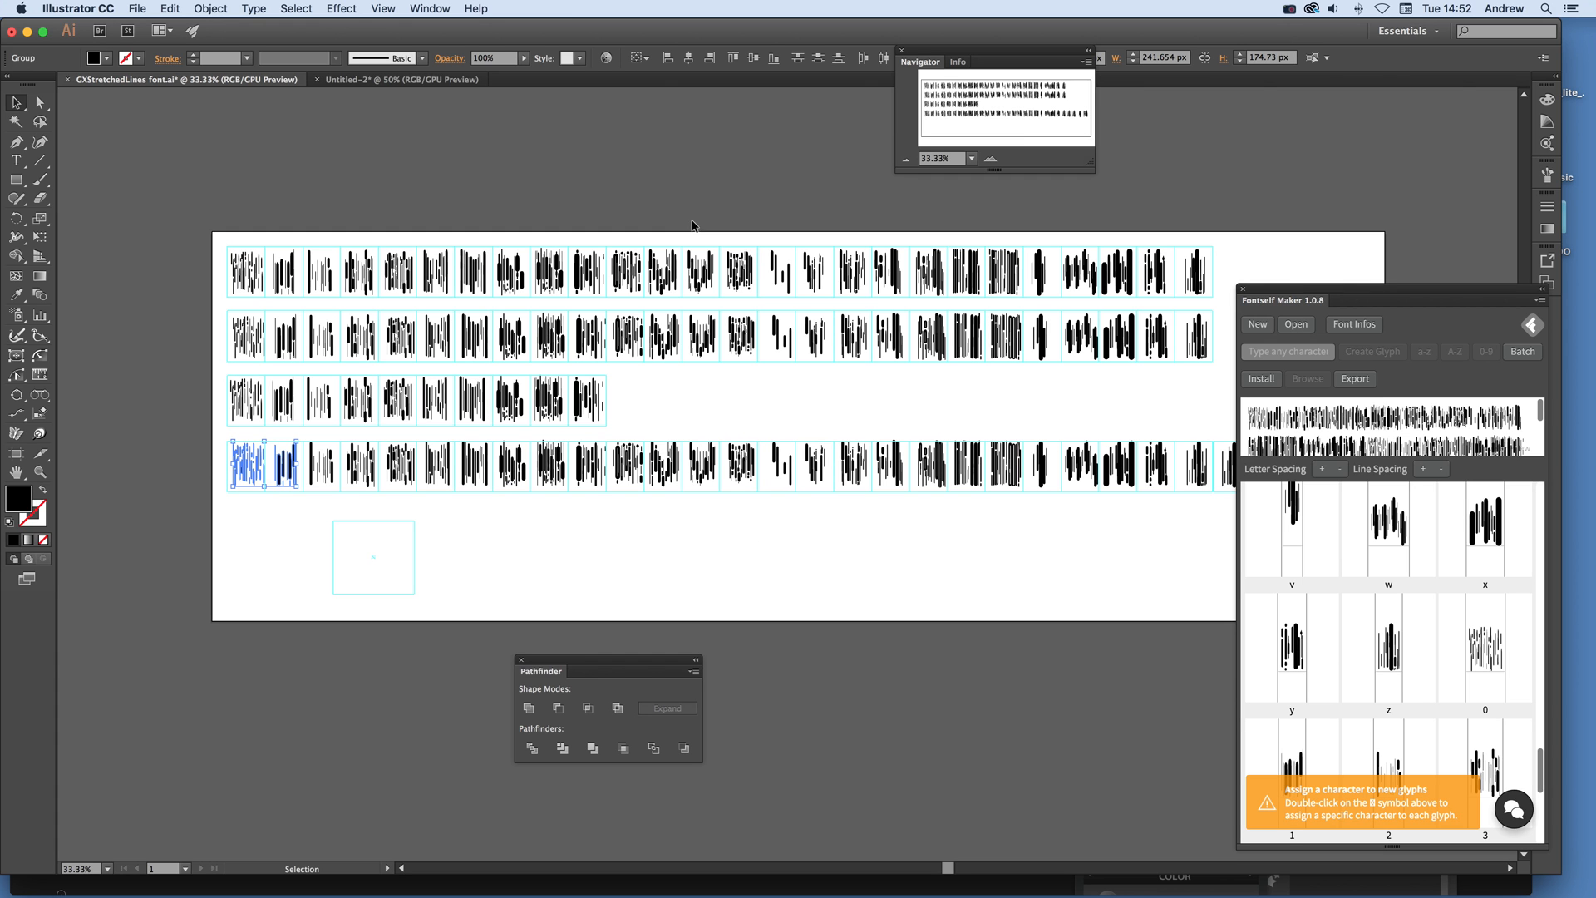
mouse_move(1229, 312)
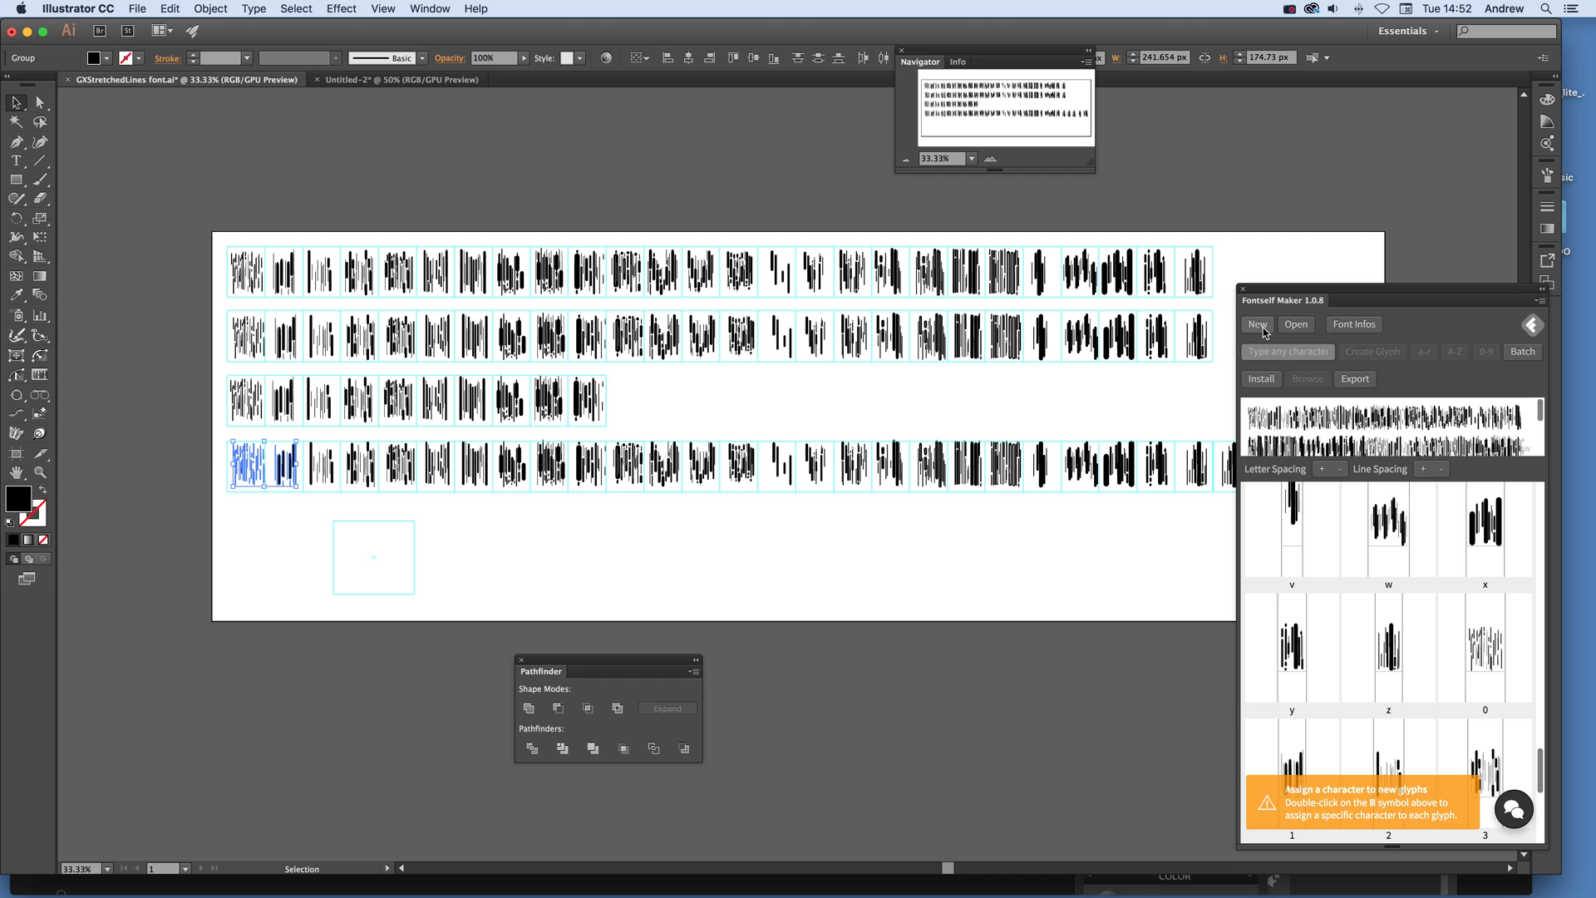
mouse_move(1260, 331)
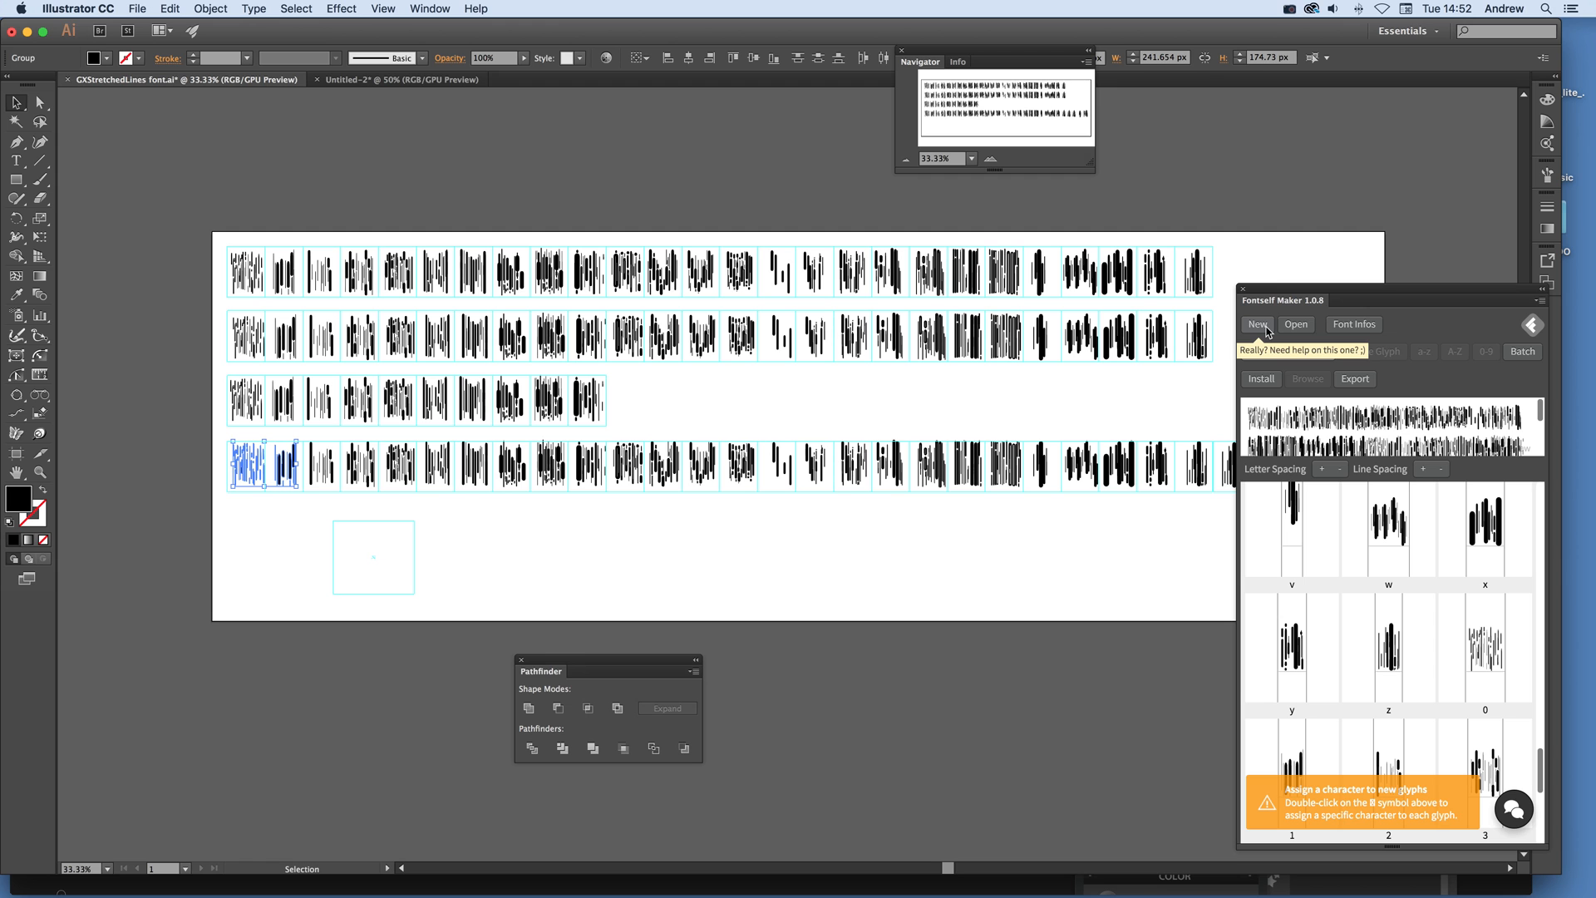
mouse_move(1354, 323)
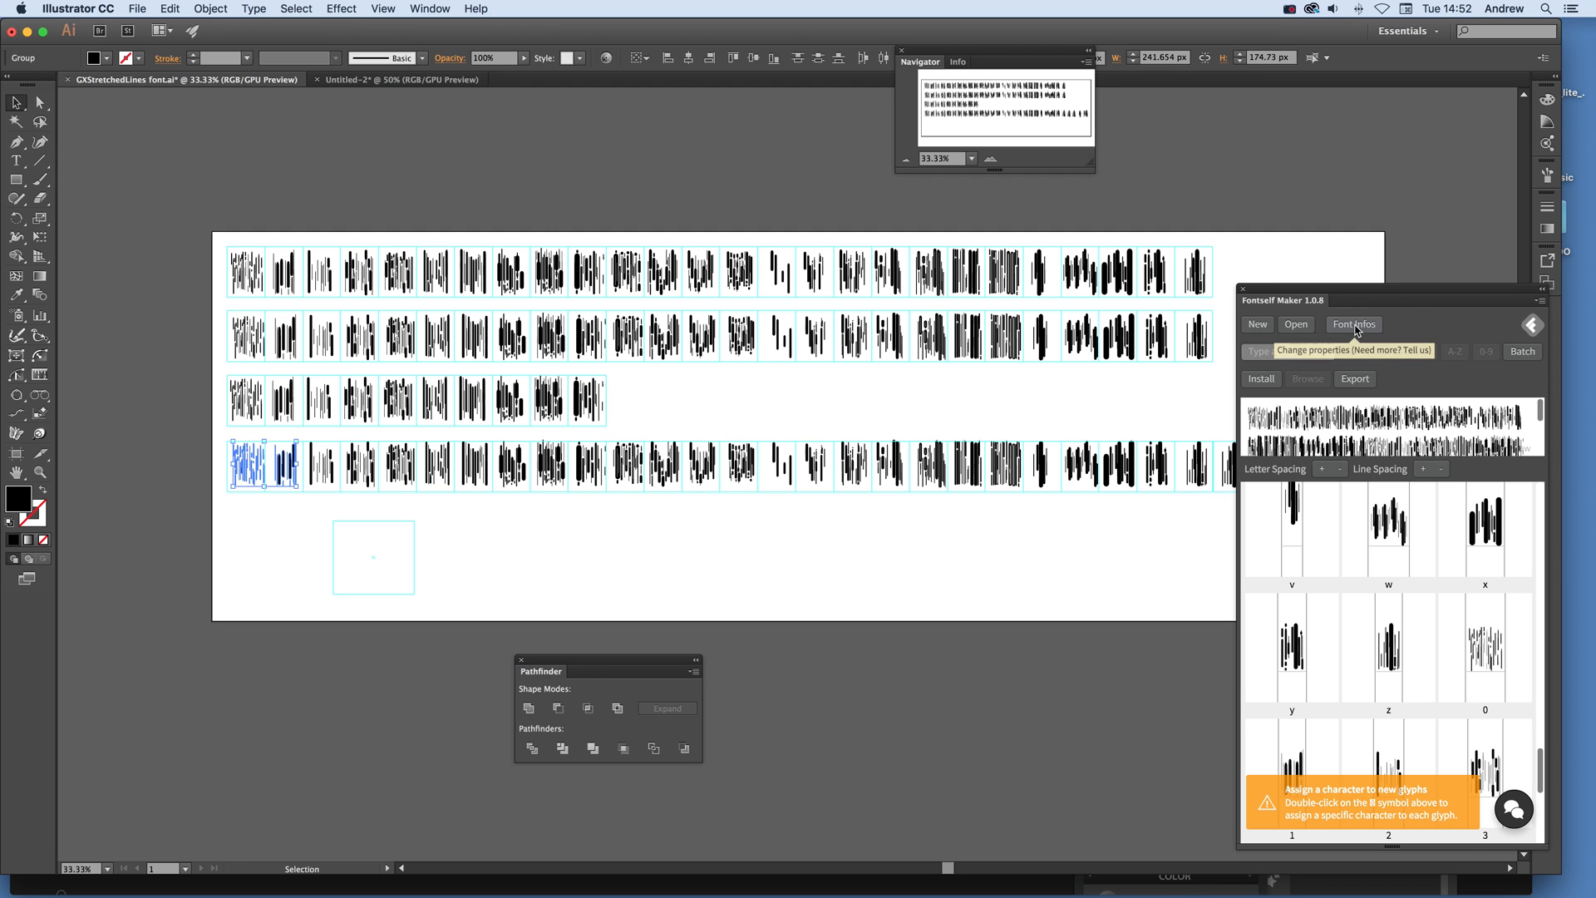
Step: Open Font Infos and browse the family name, style, designer, licence and copyright fields
left_click(1354, 323)
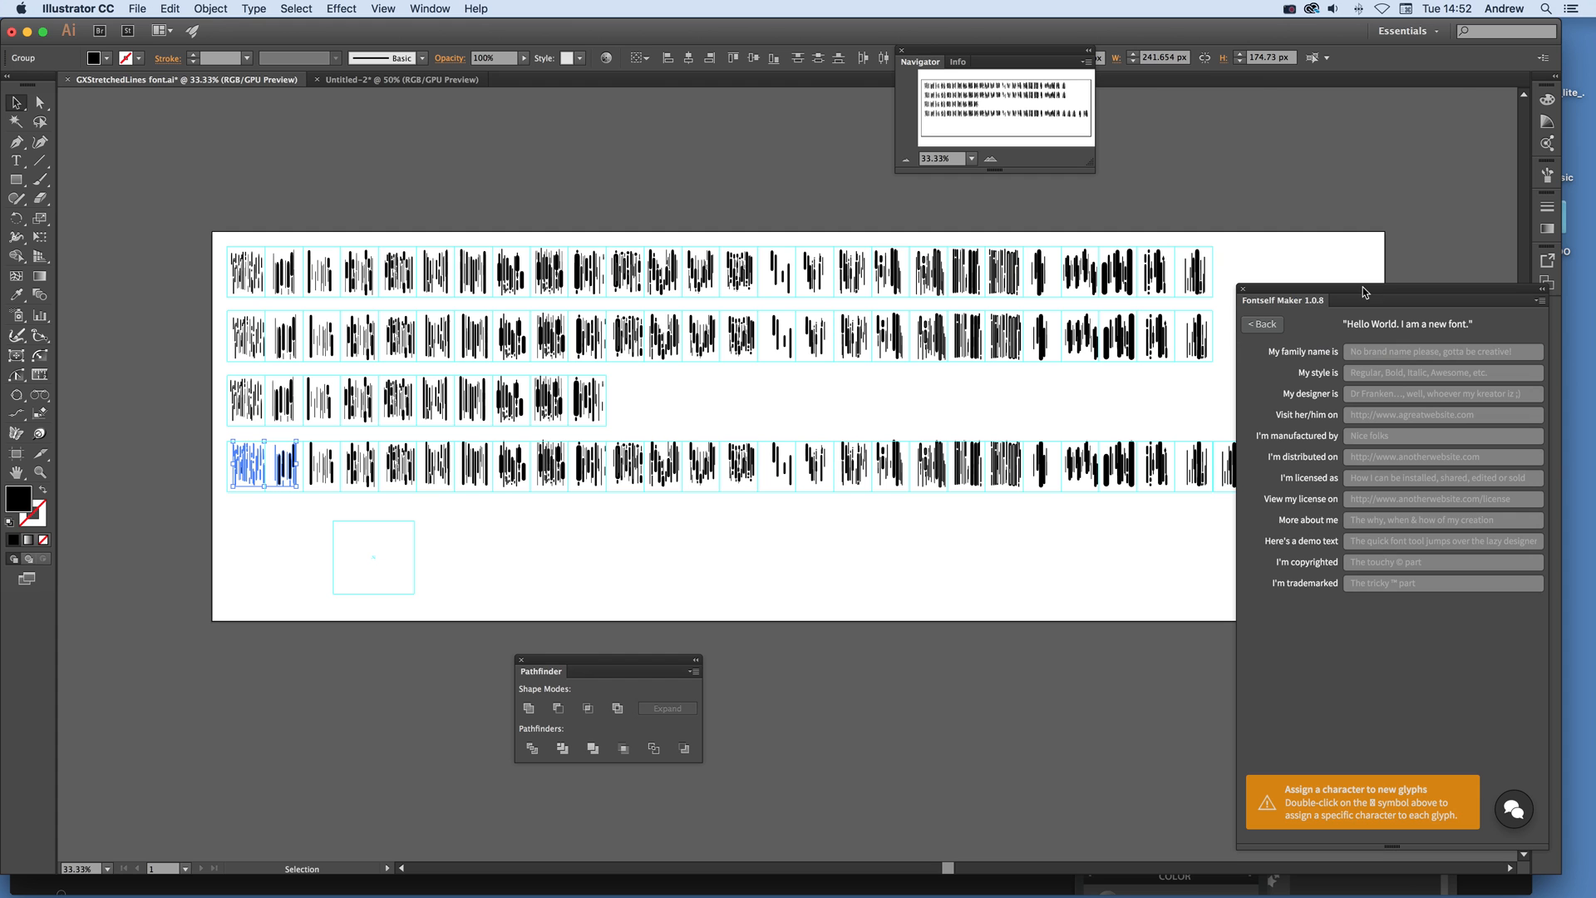
left_click(1442, 350)
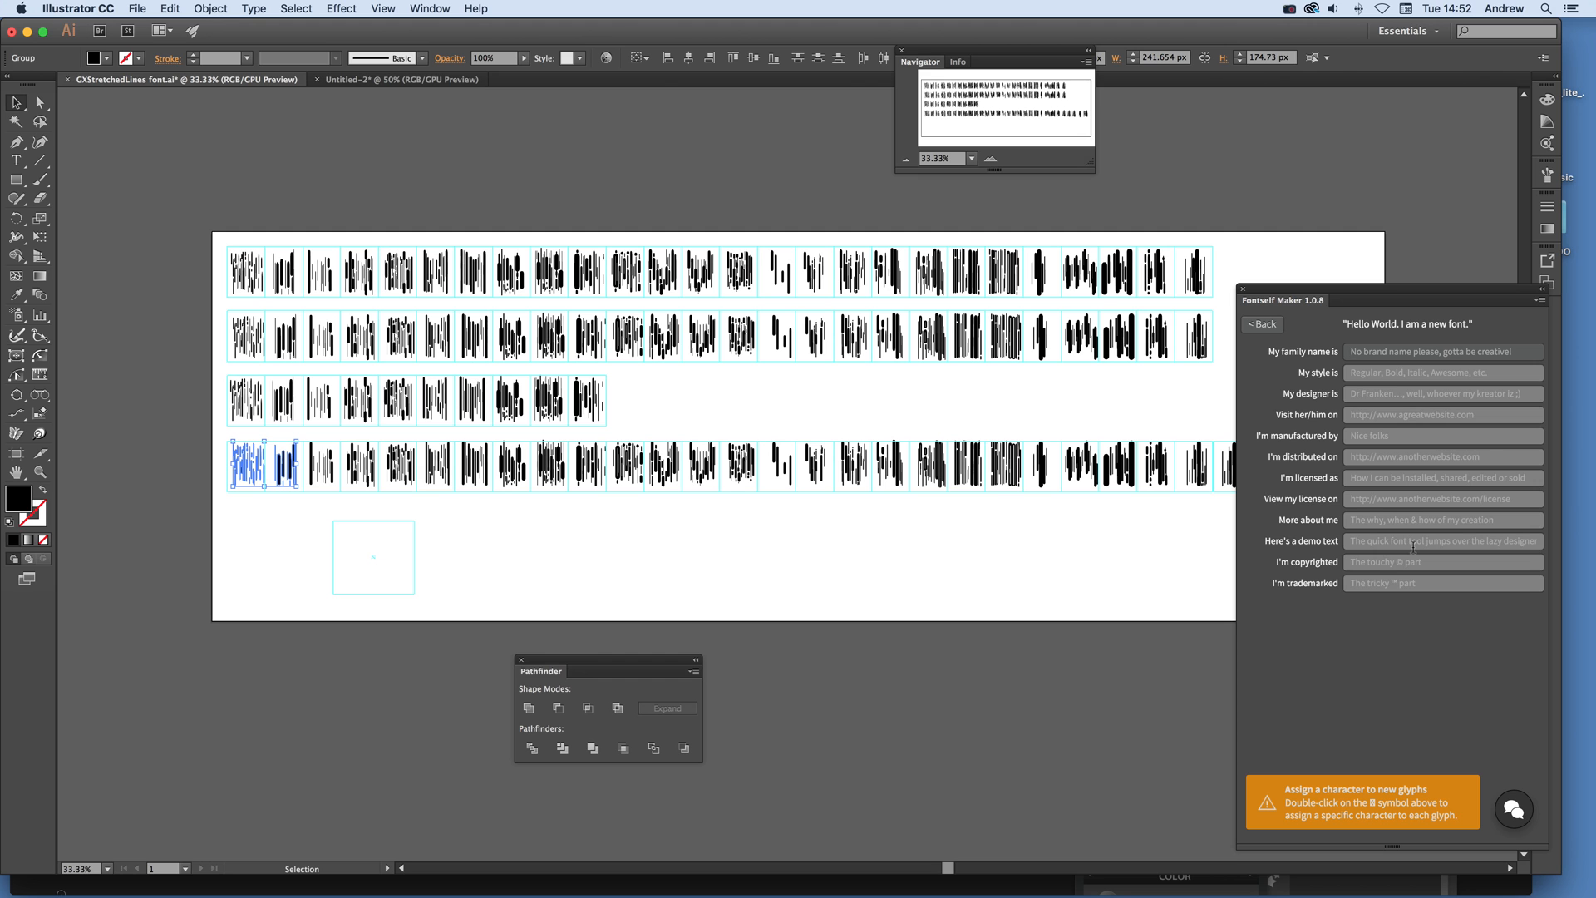
mouse_move(1382, 513)
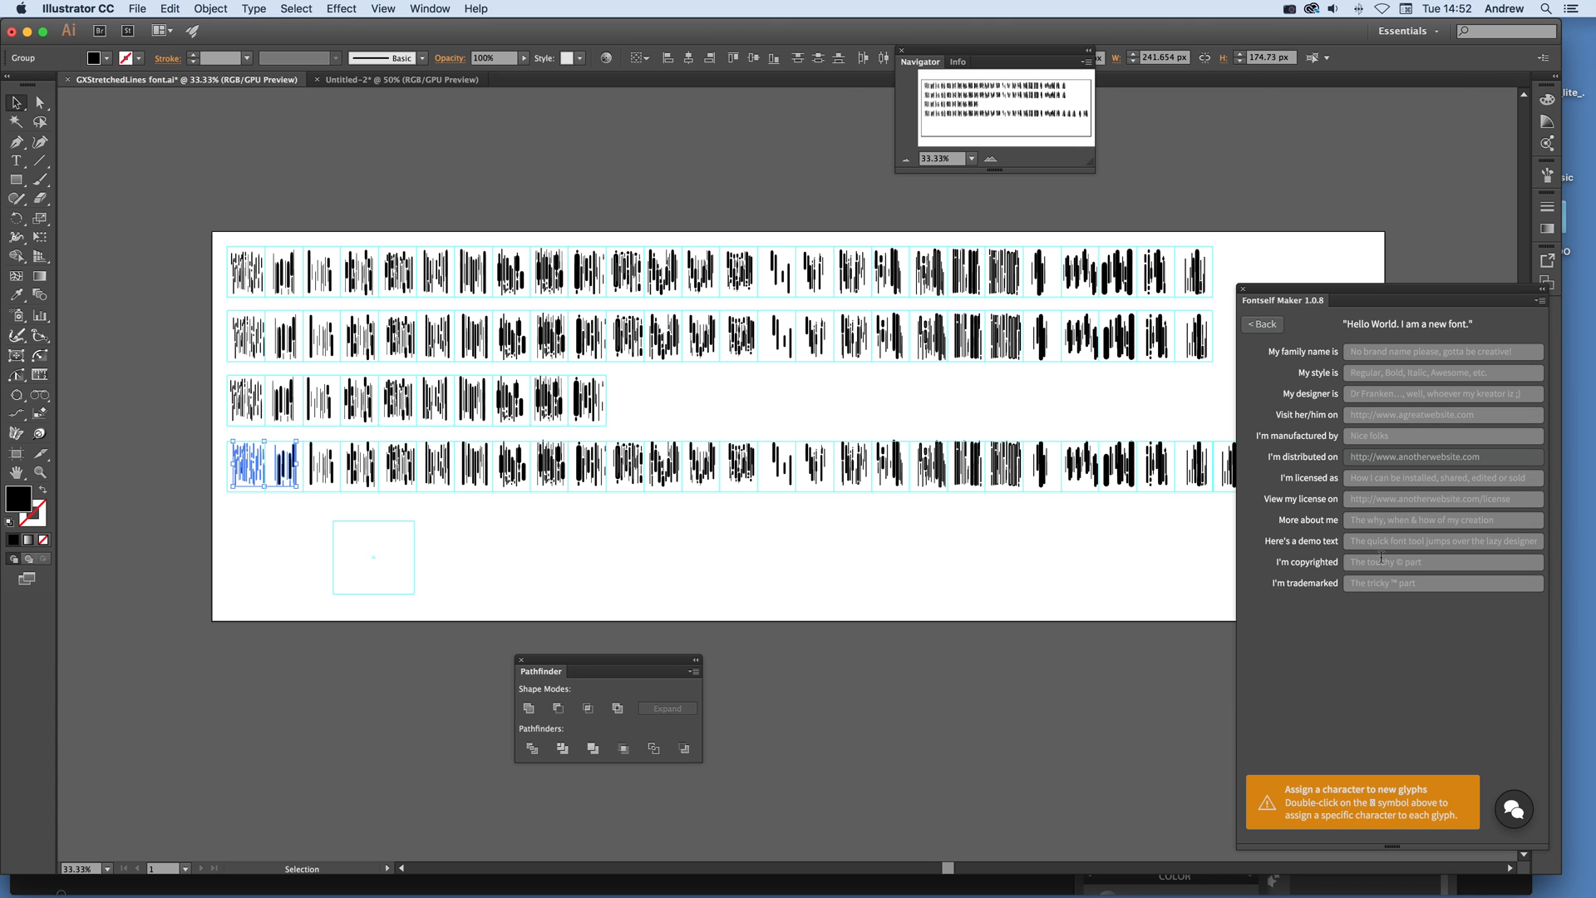
left_click(1442, 561)
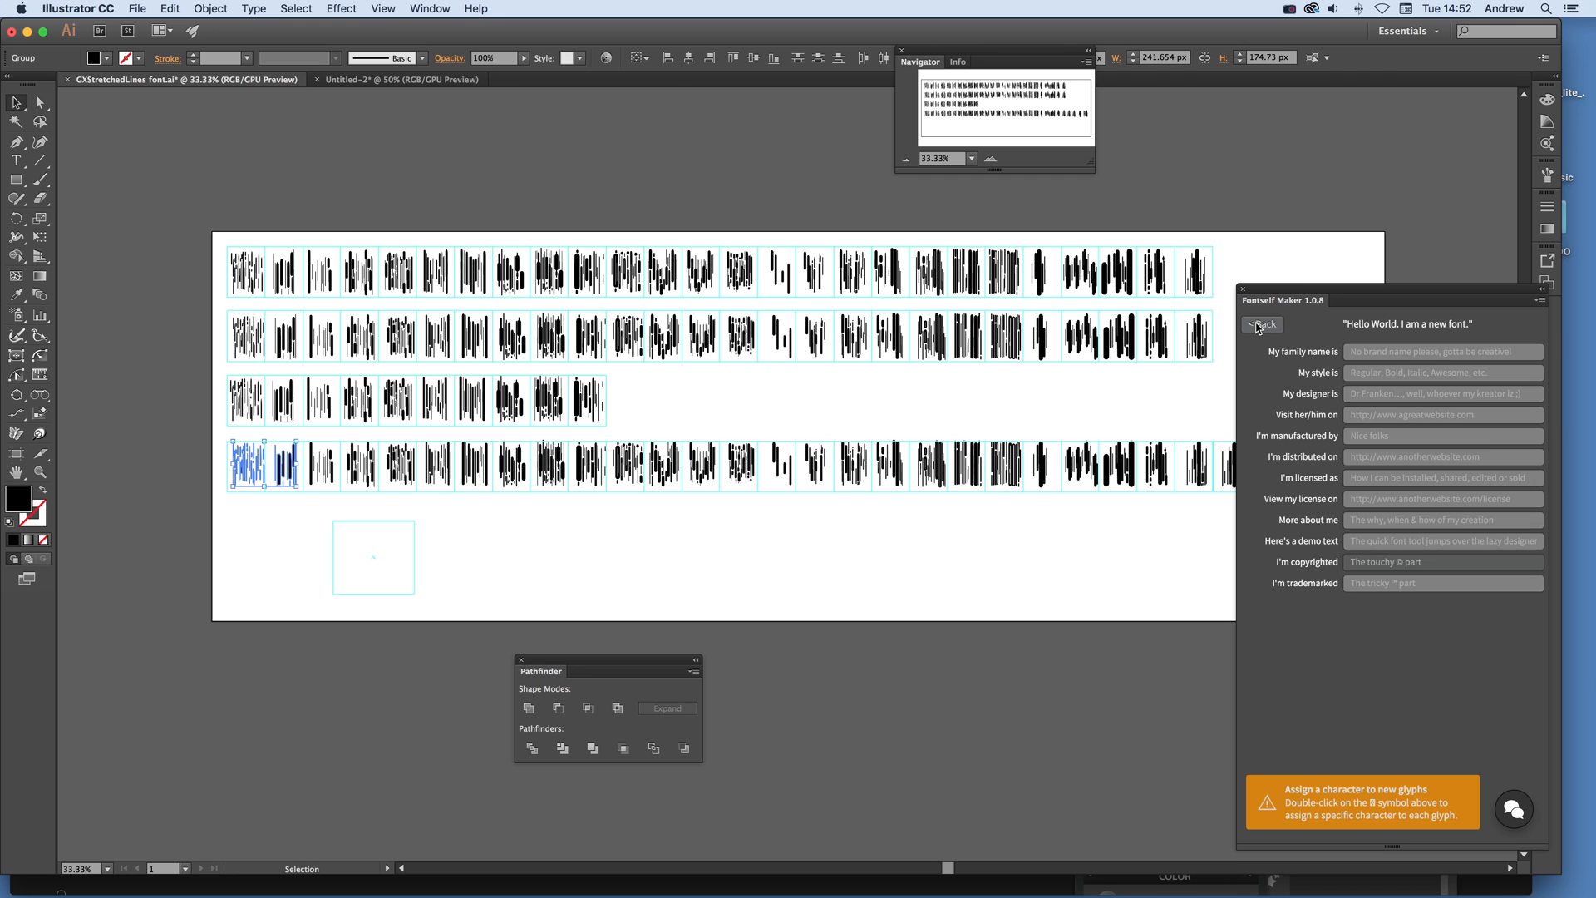
Step: Go Back from Font Infos to the Fontself glyph list
left_click(1261, 323)
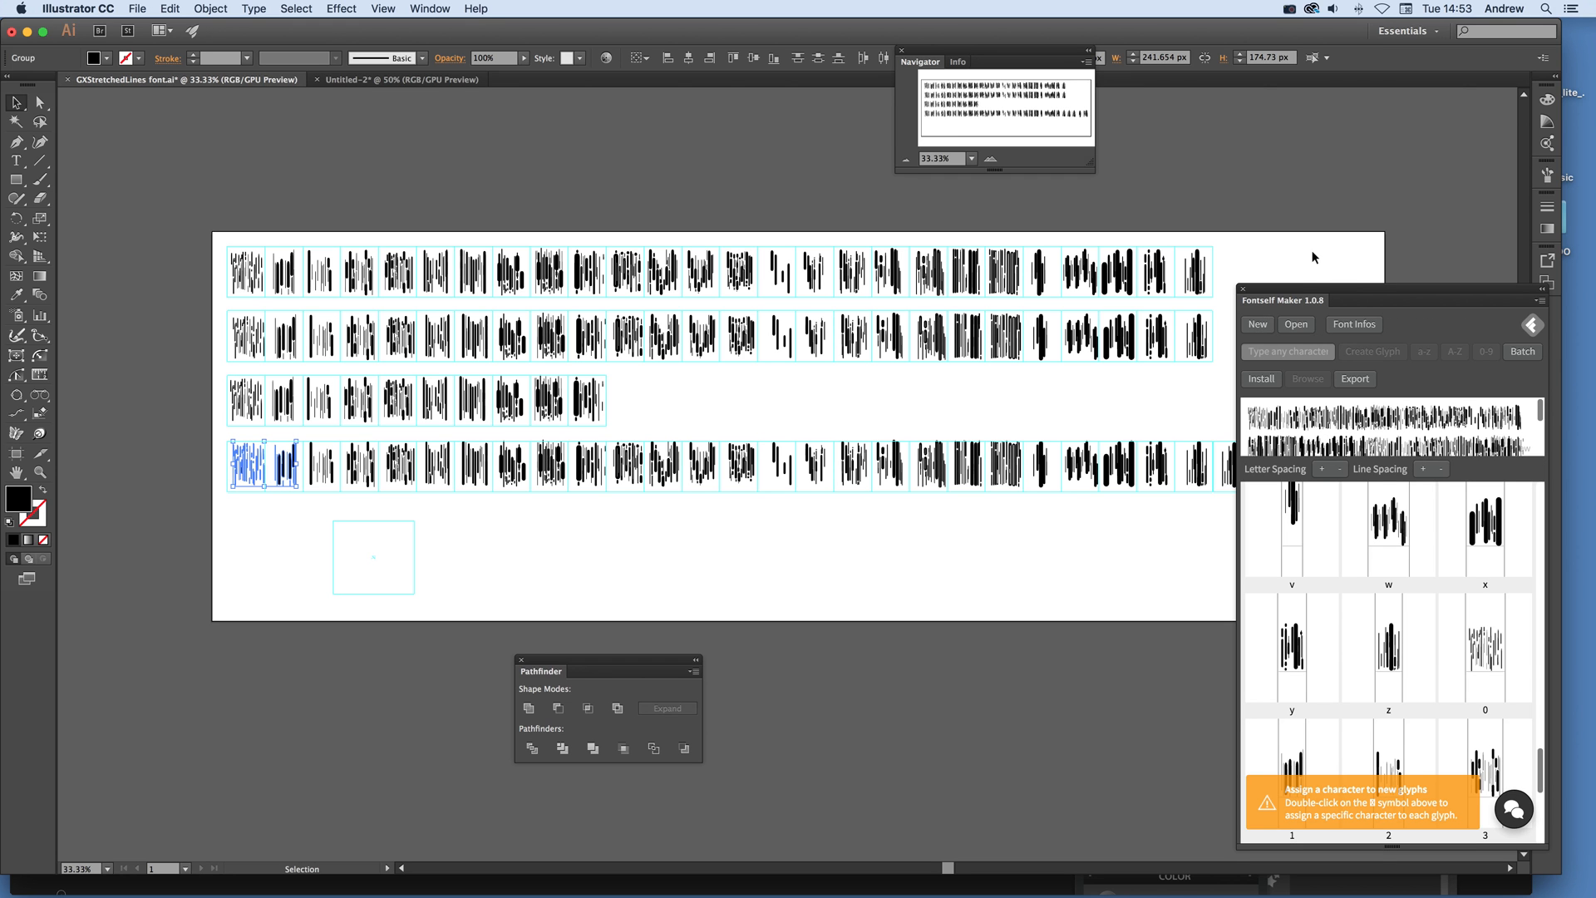
mouse_move(1289, 307)
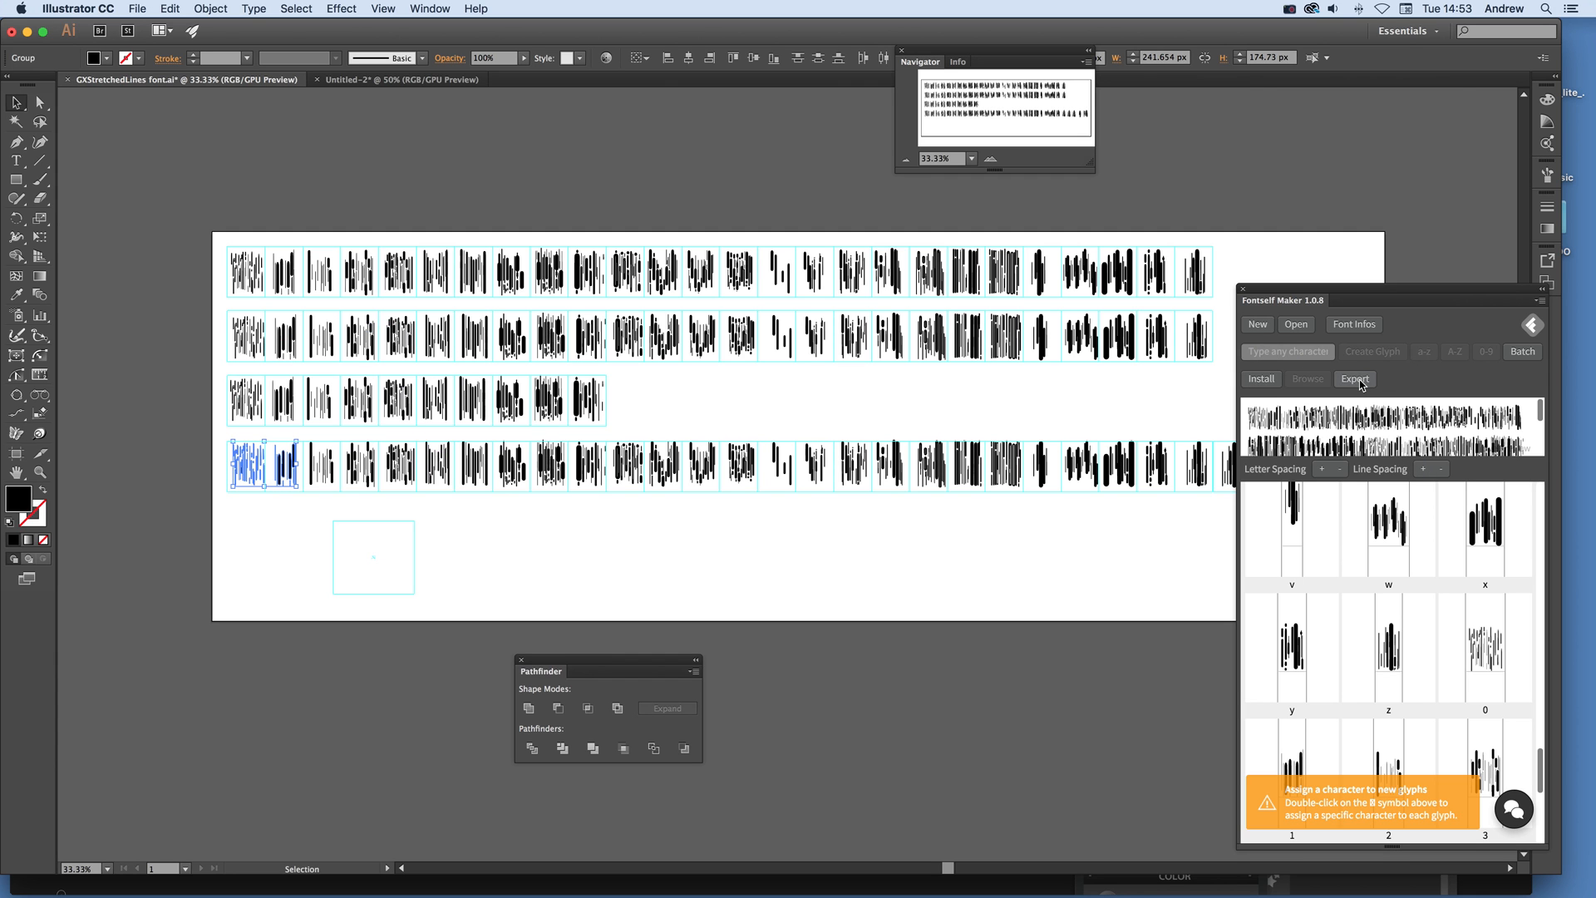
mouse_move(1354, 379)
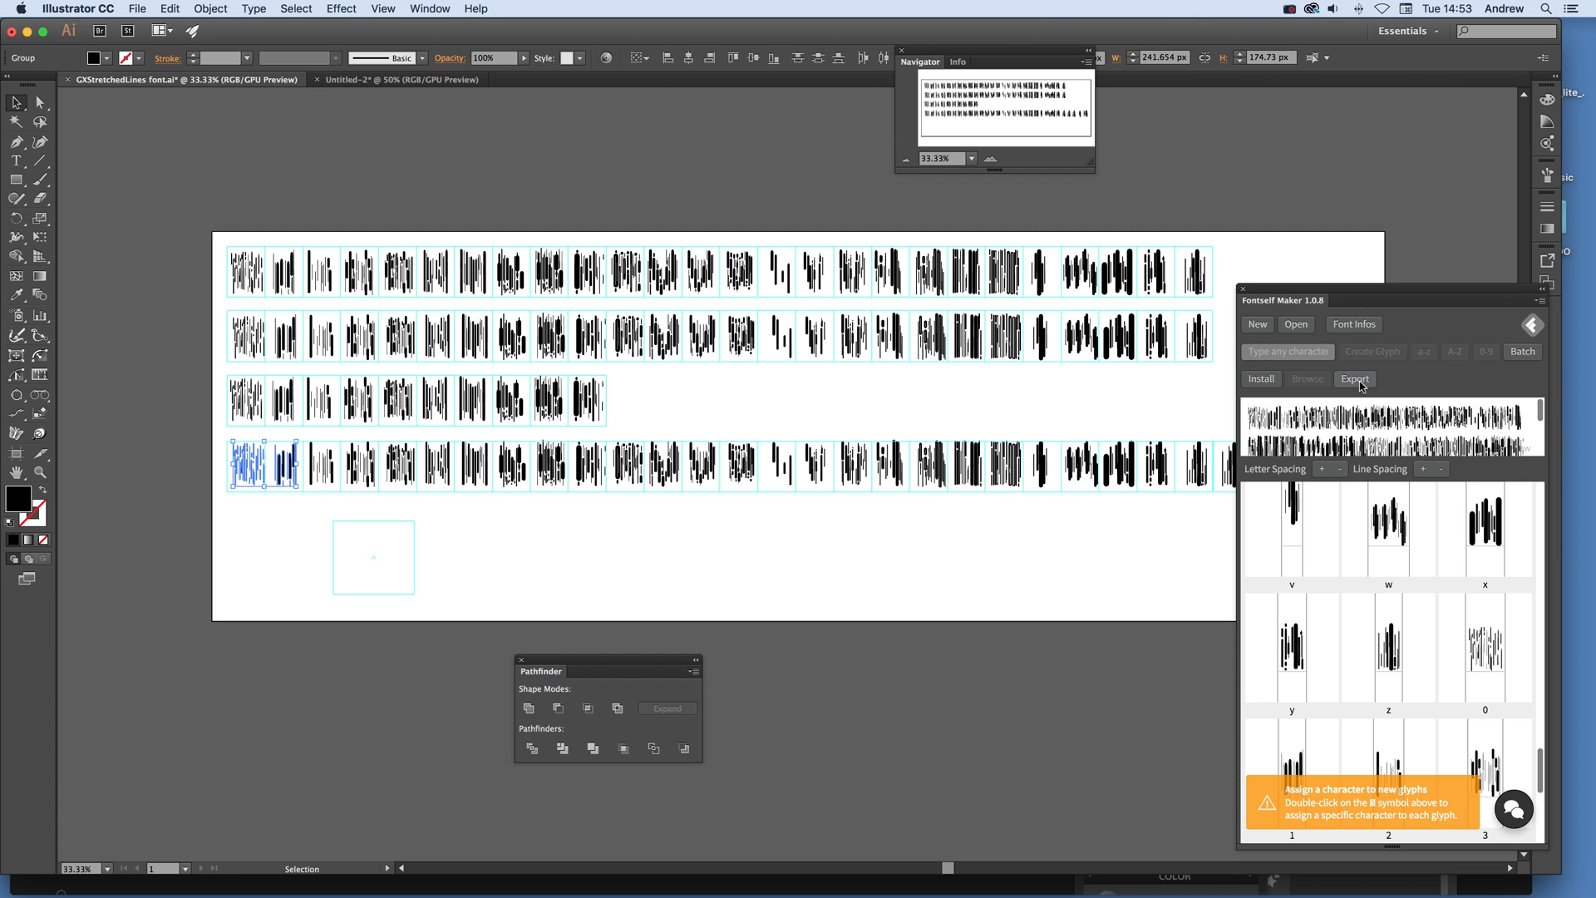
mouse_move(1354, 379)
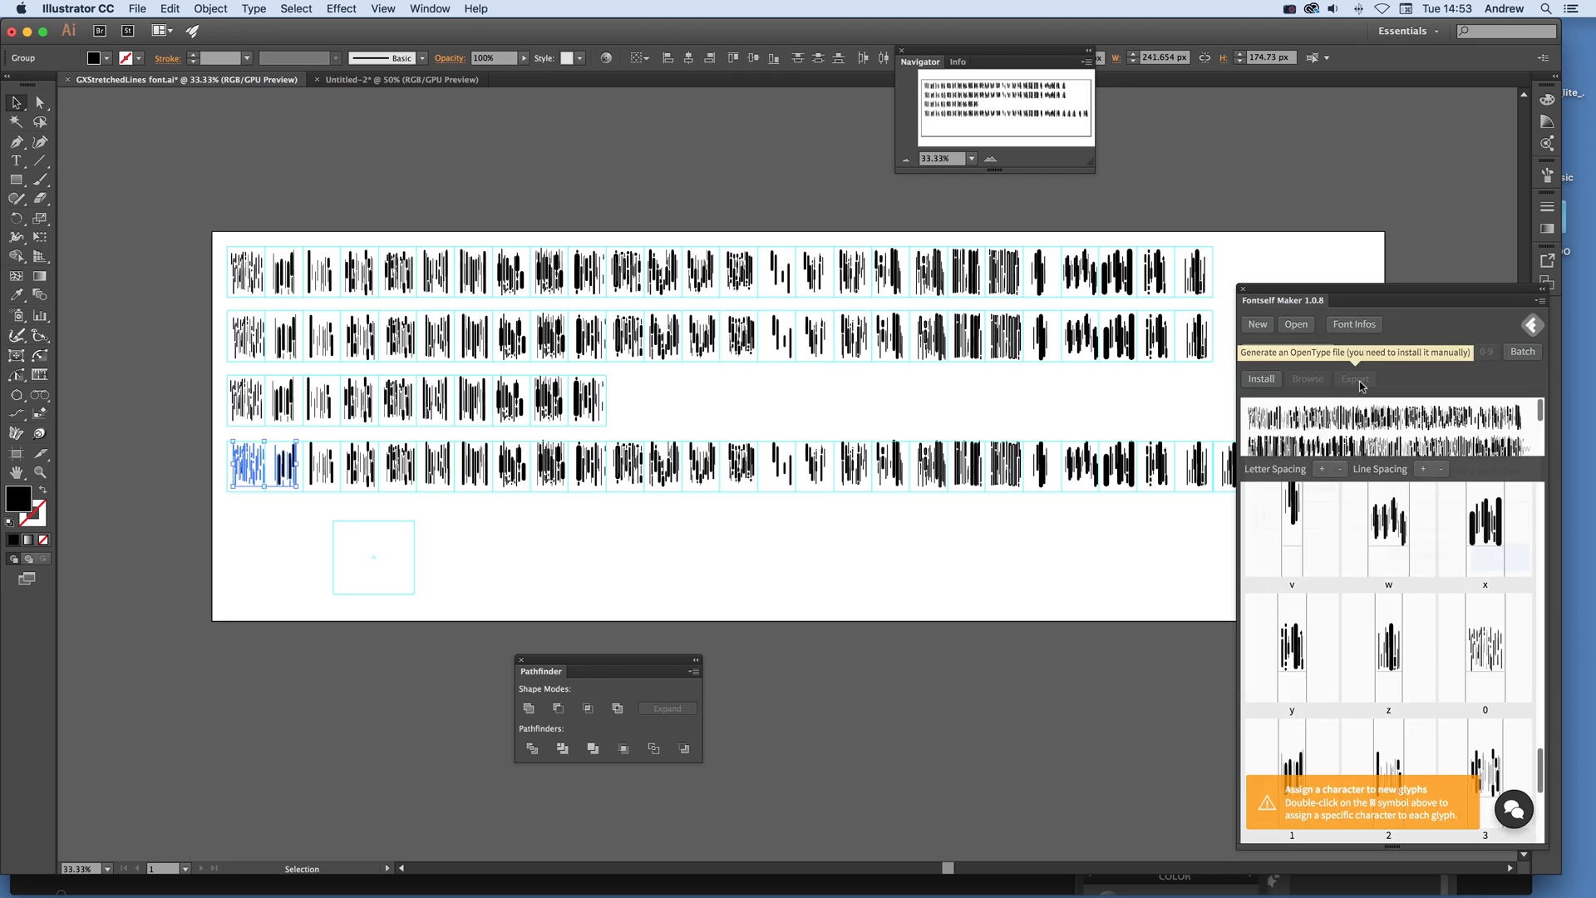
Step: Export the font from Fontself Maker, bringing up the font-name prompt
left_click(1354, 379)
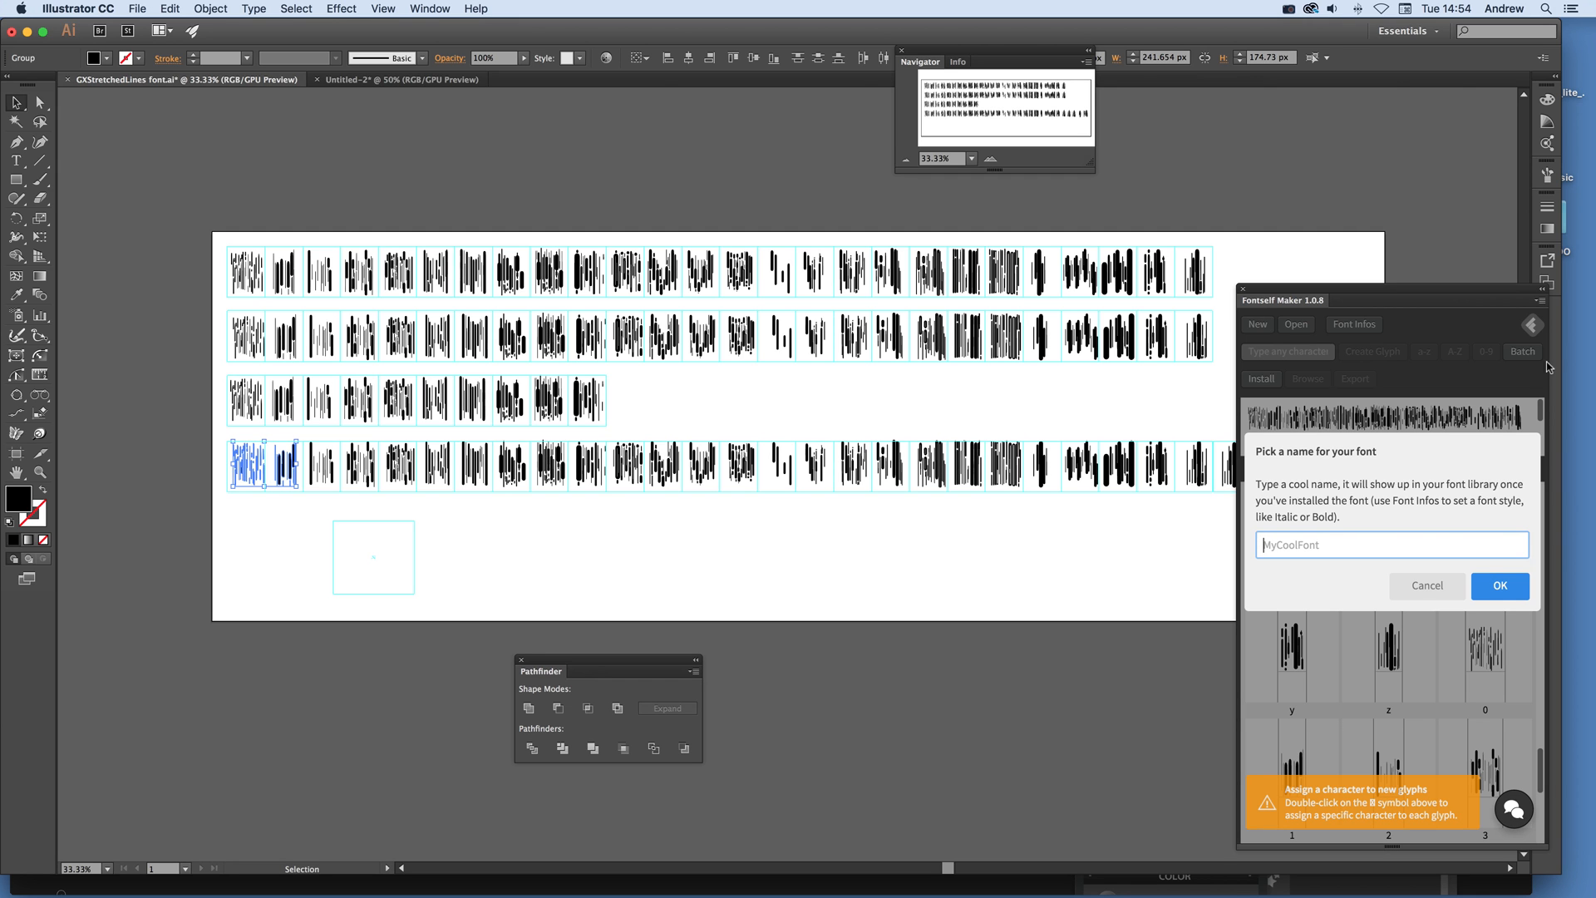
left_click(1290, 9)
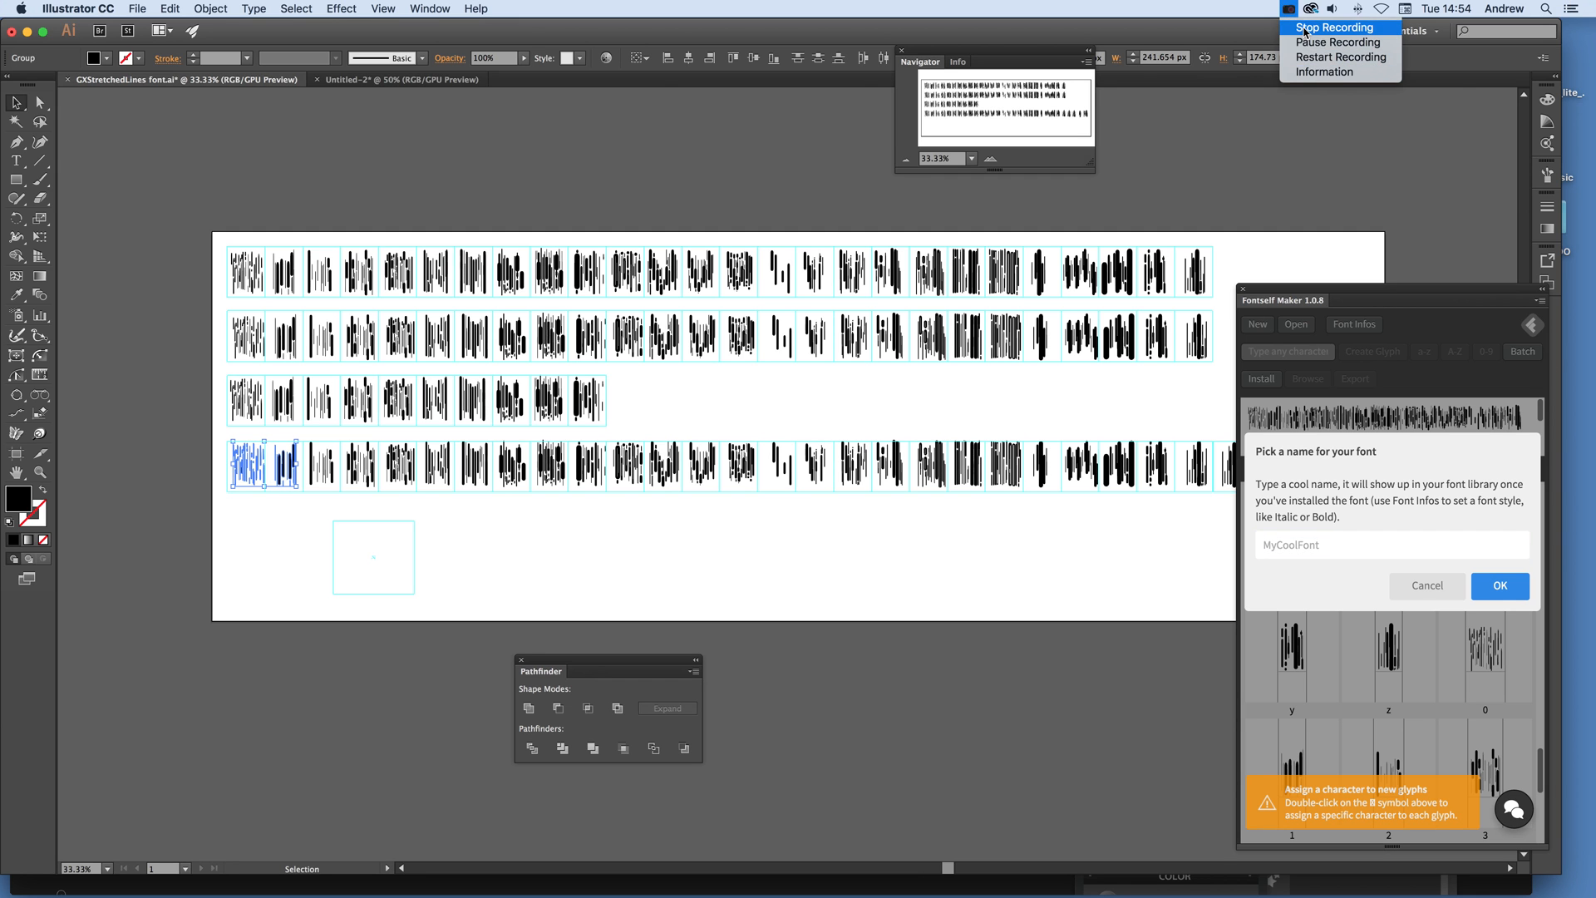